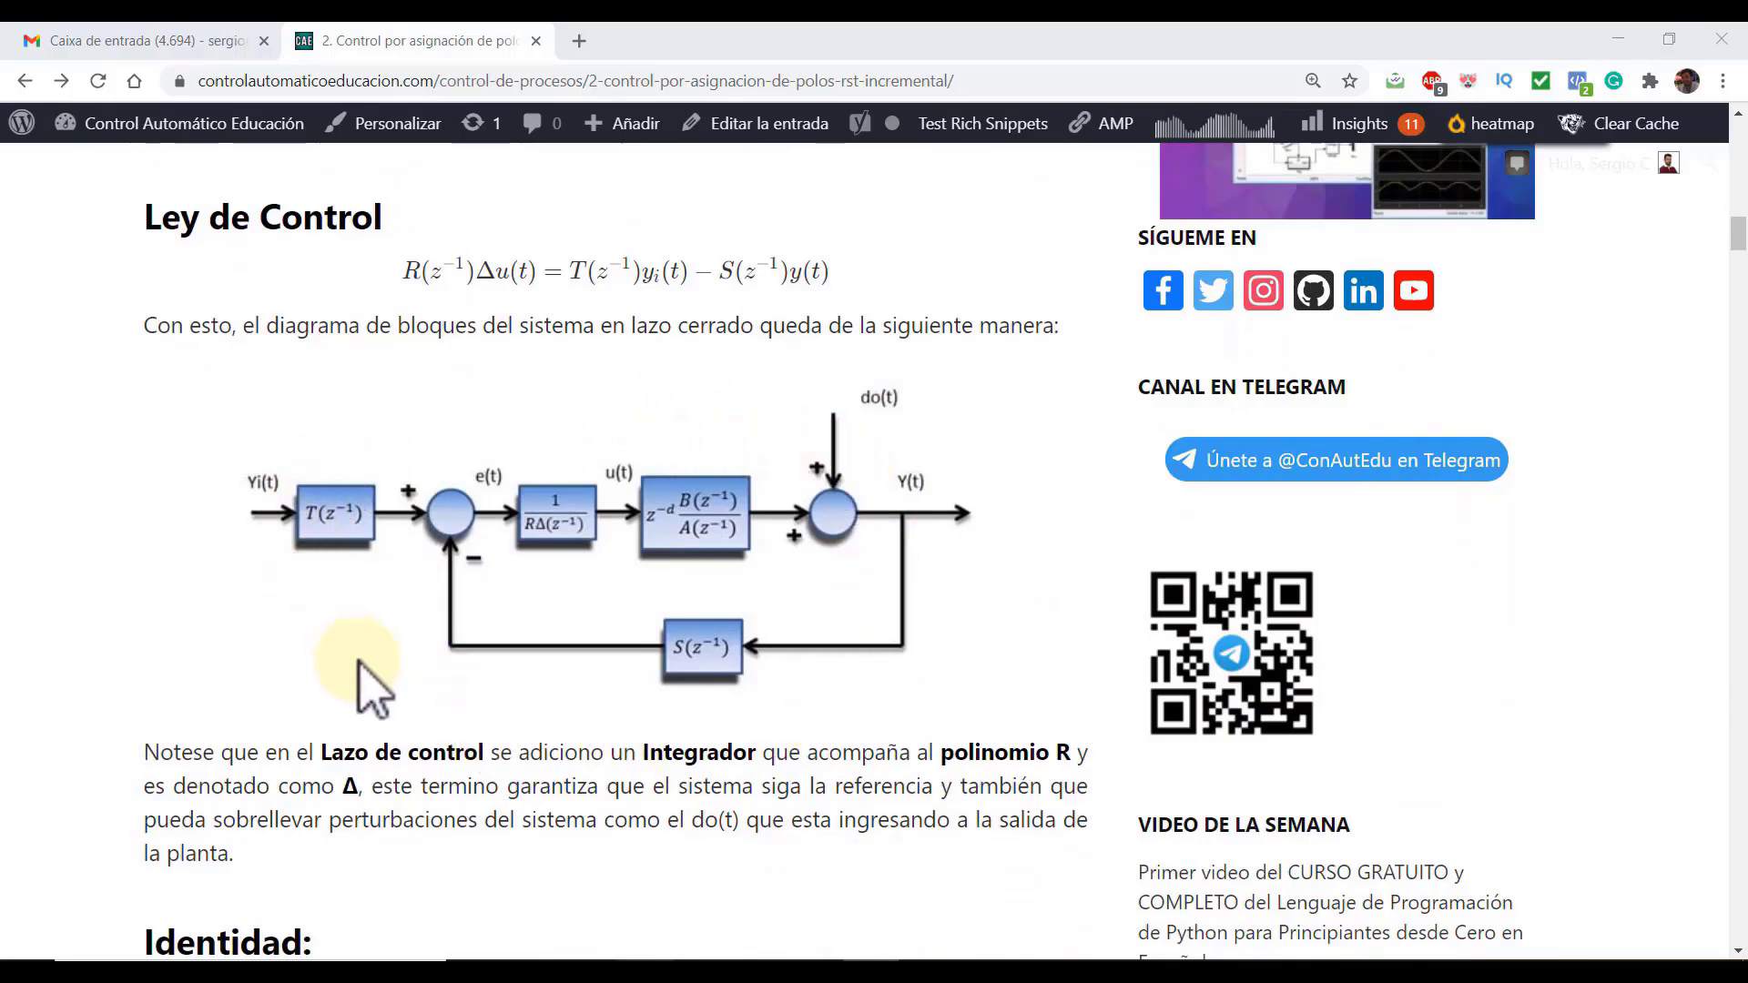
mouse_move(687, 697)
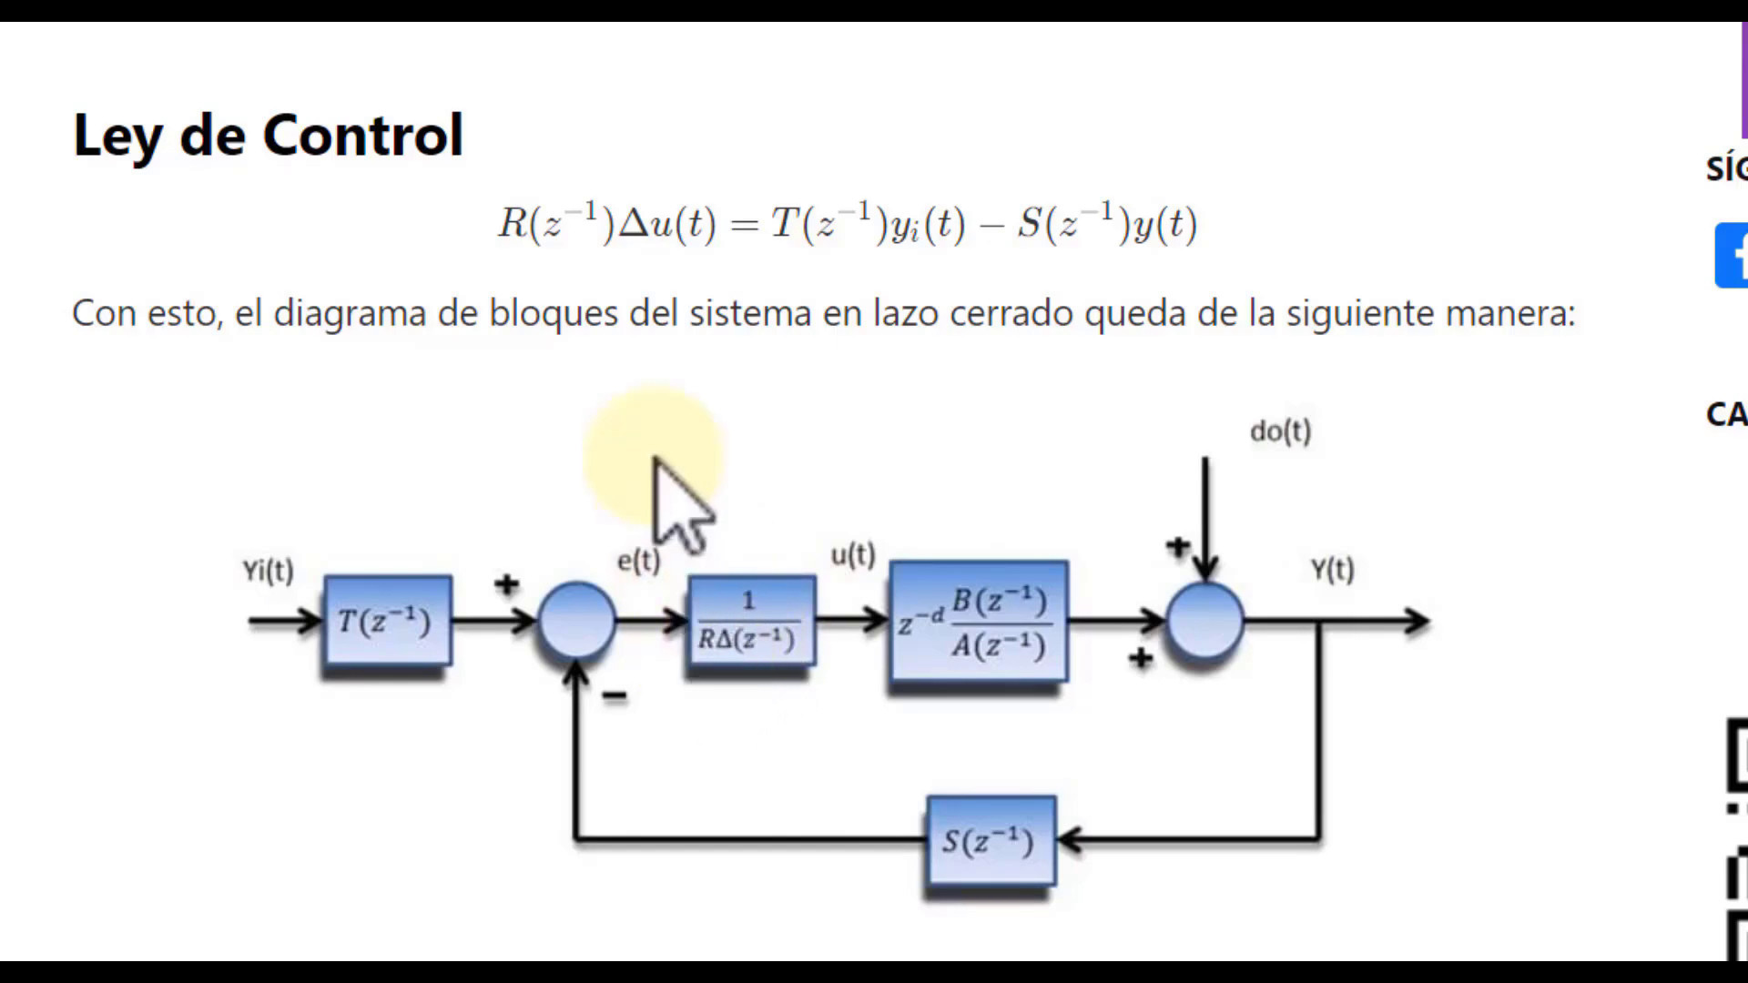
mouse_move(1238, 657)
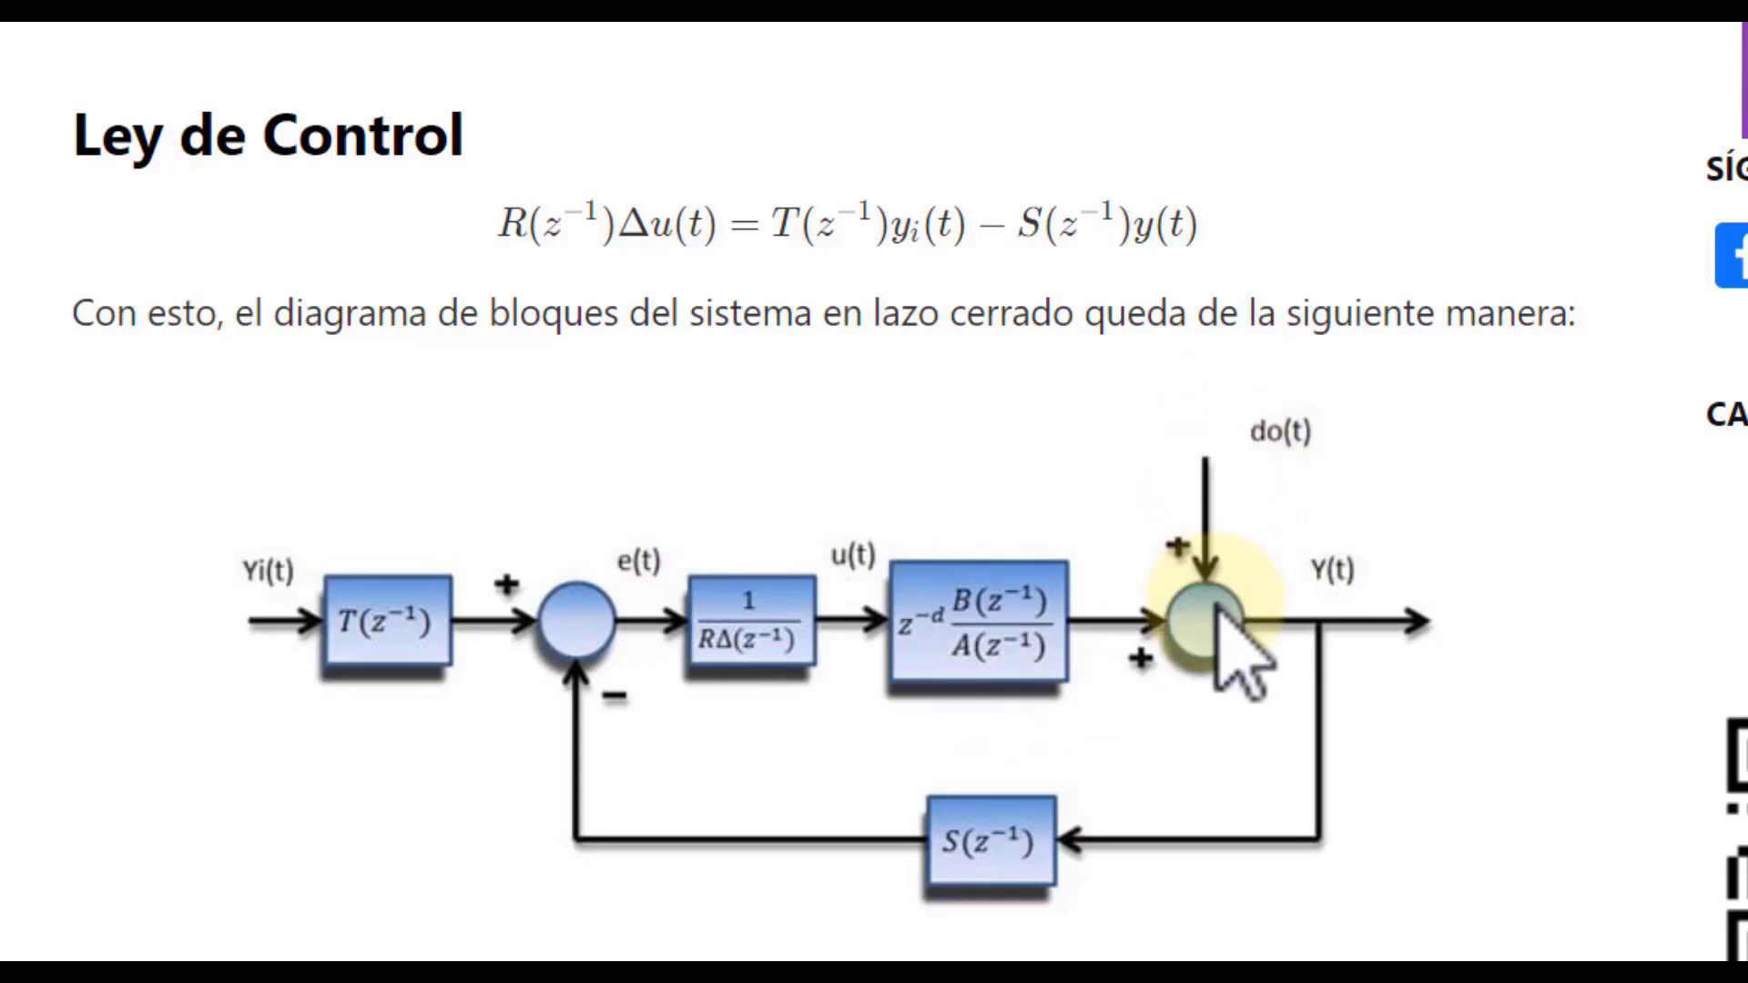
mouse_move(1198, 724)
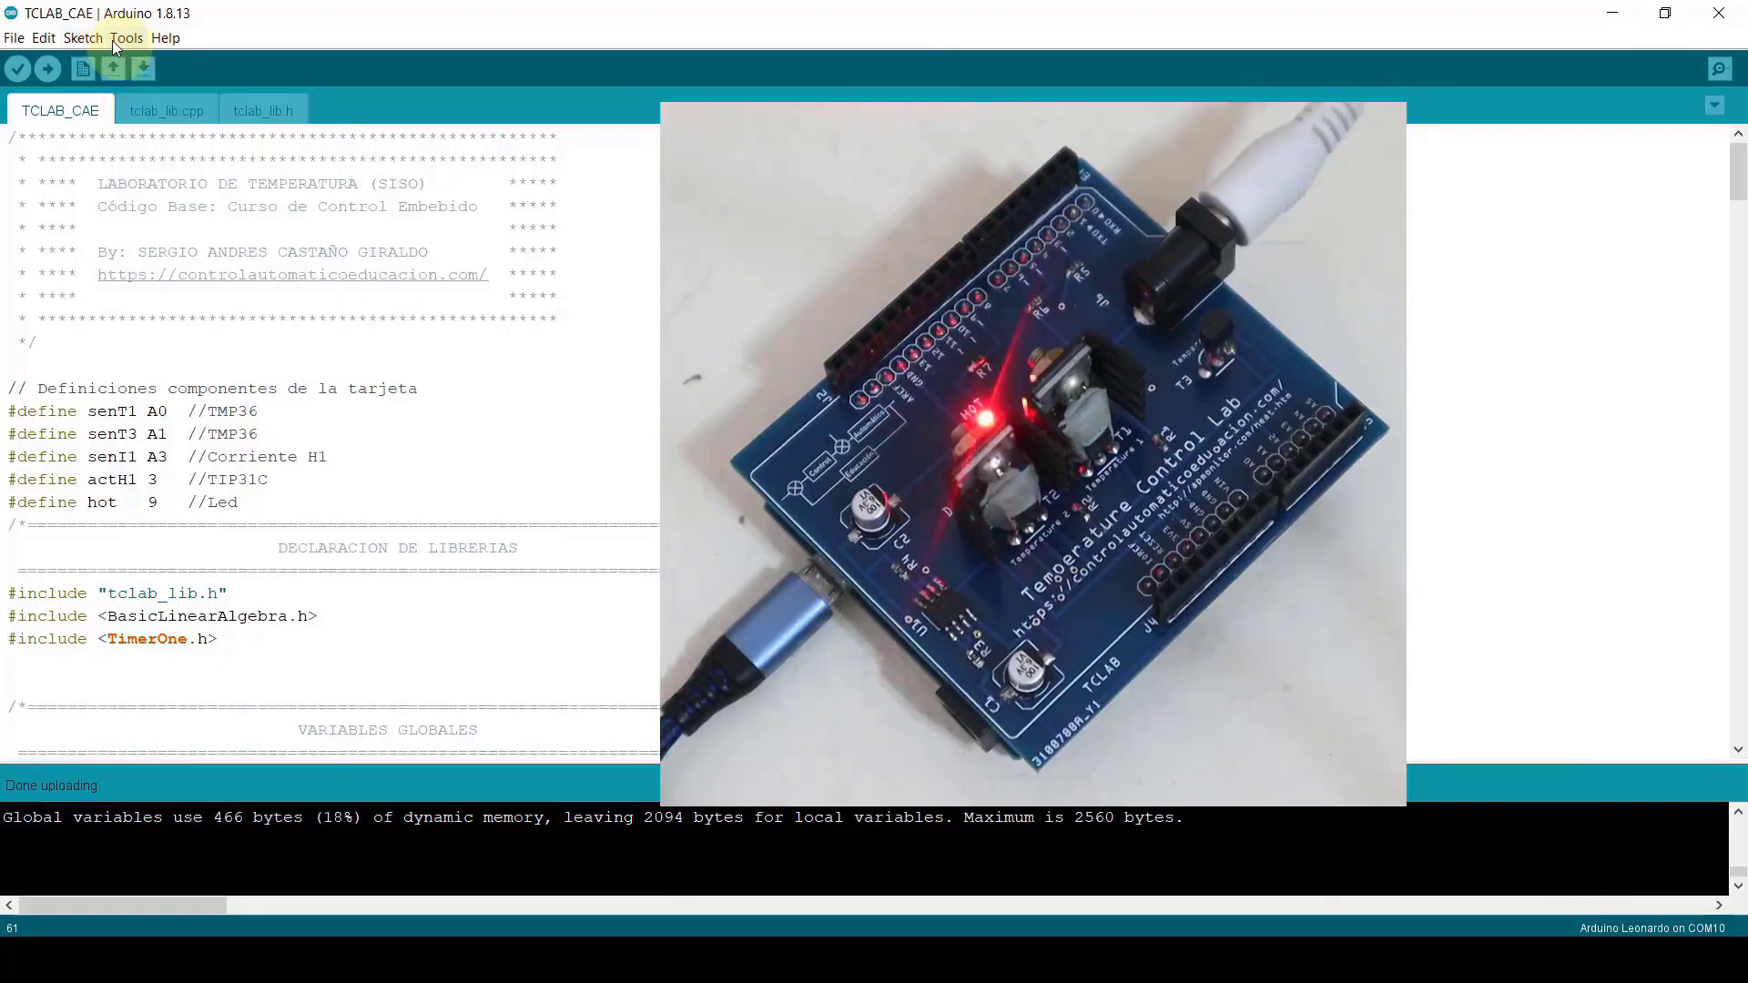
Launch the Serial Plotter from the Tools menu to plot COM10 data live
left_click(125, 36)
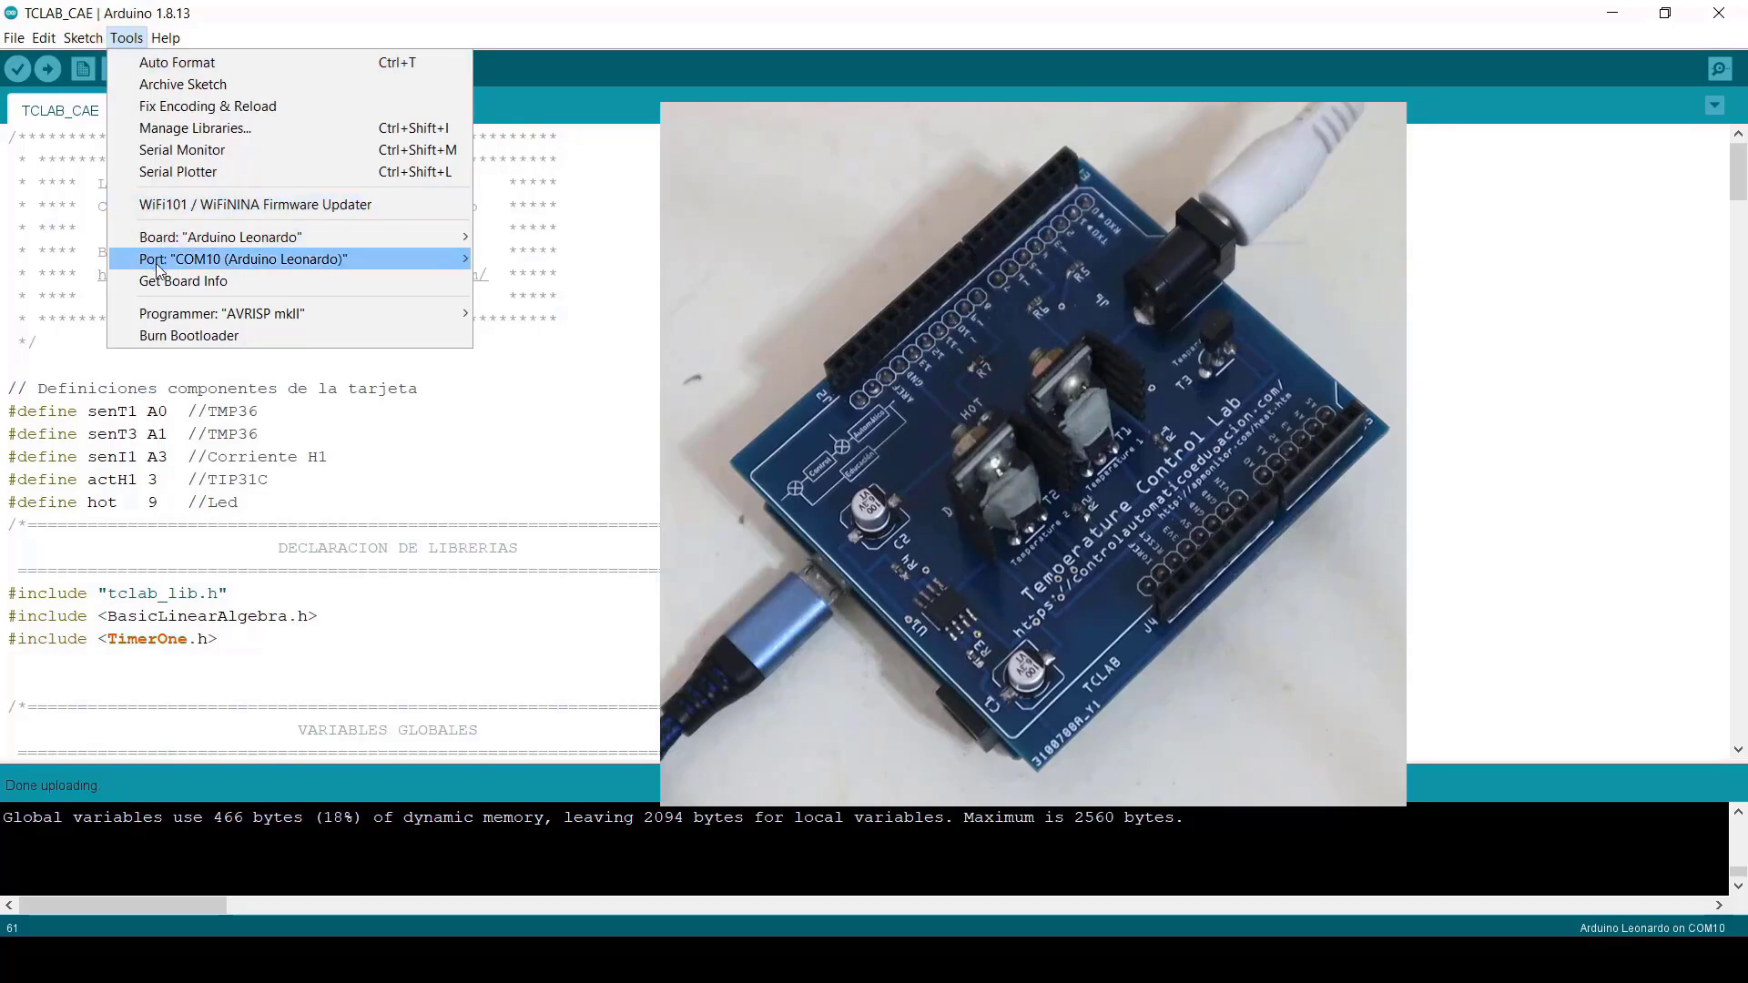
mouse_move(177, 171)
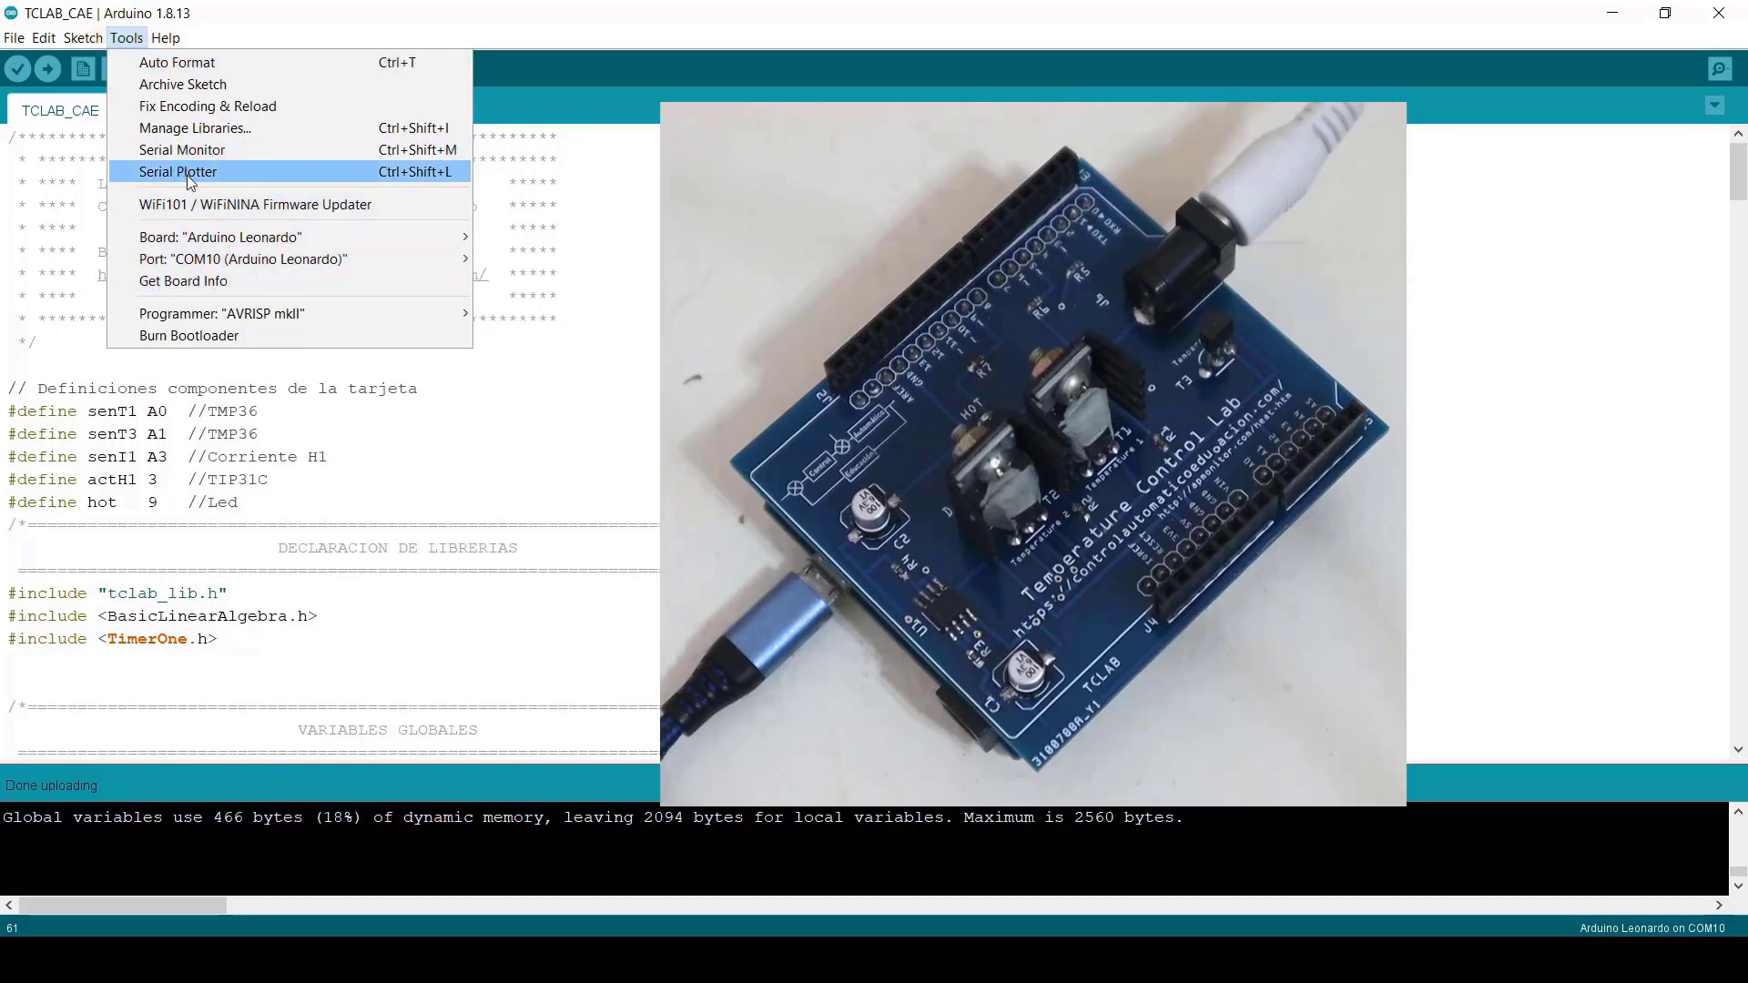
left_click(176, 171)
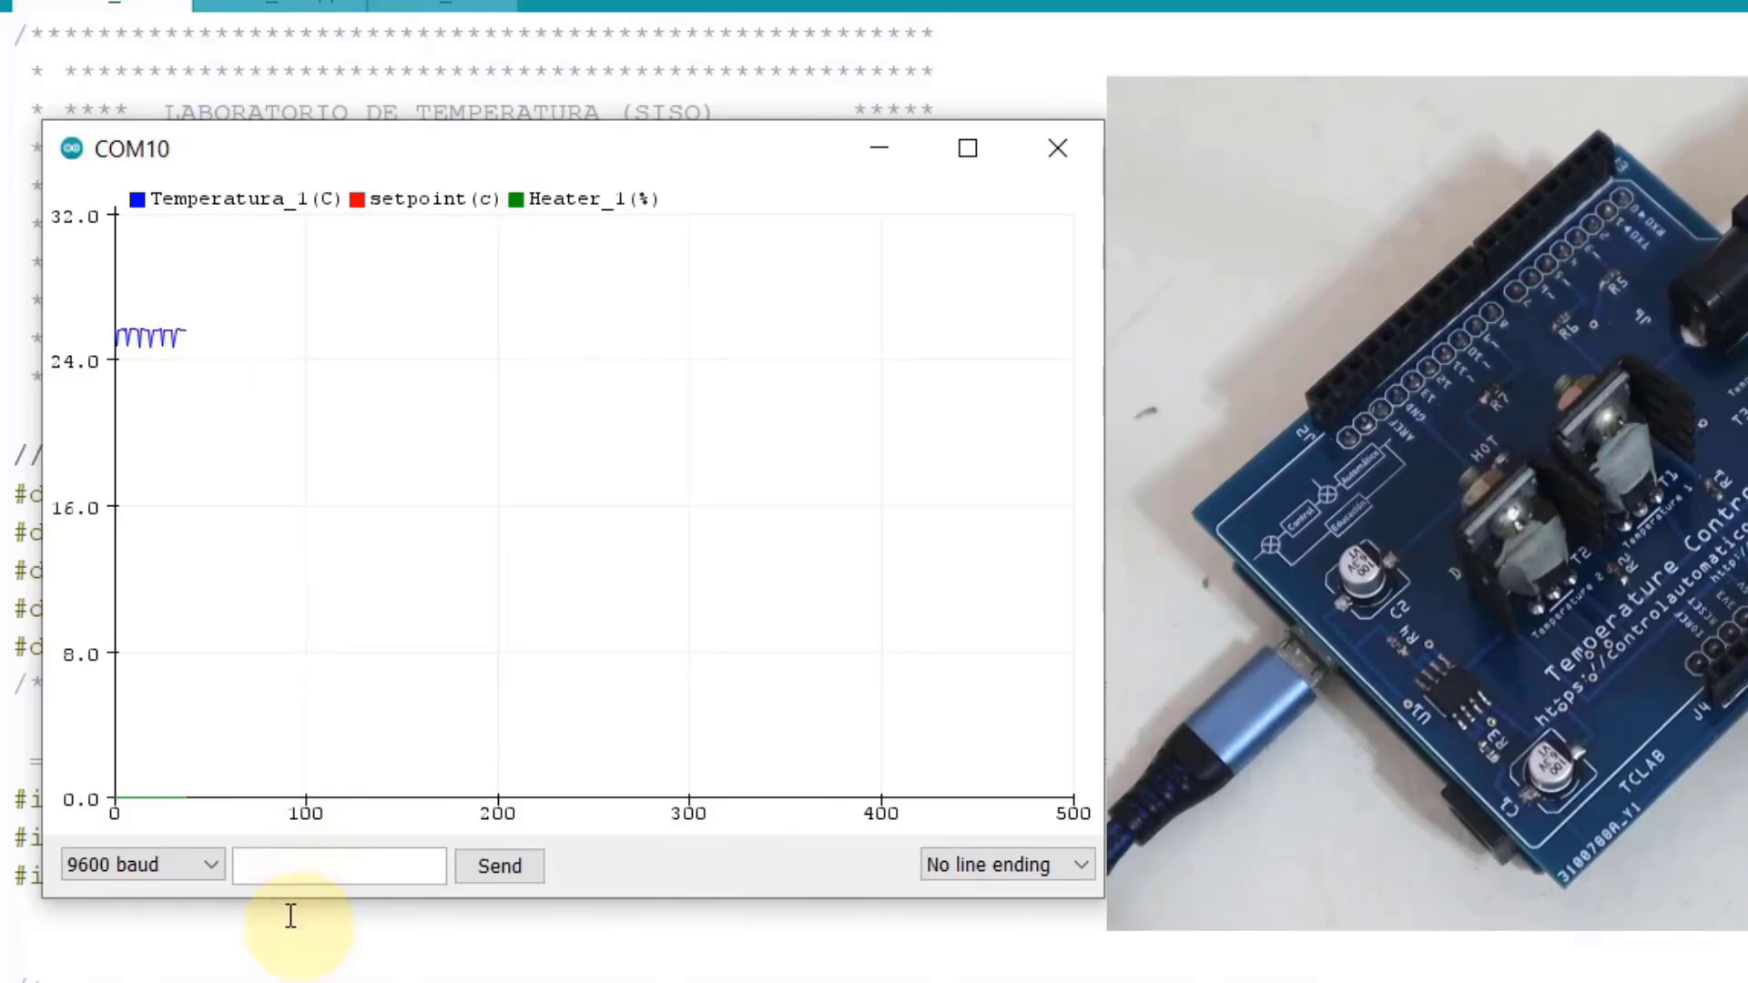
mouse_move(382, 956)
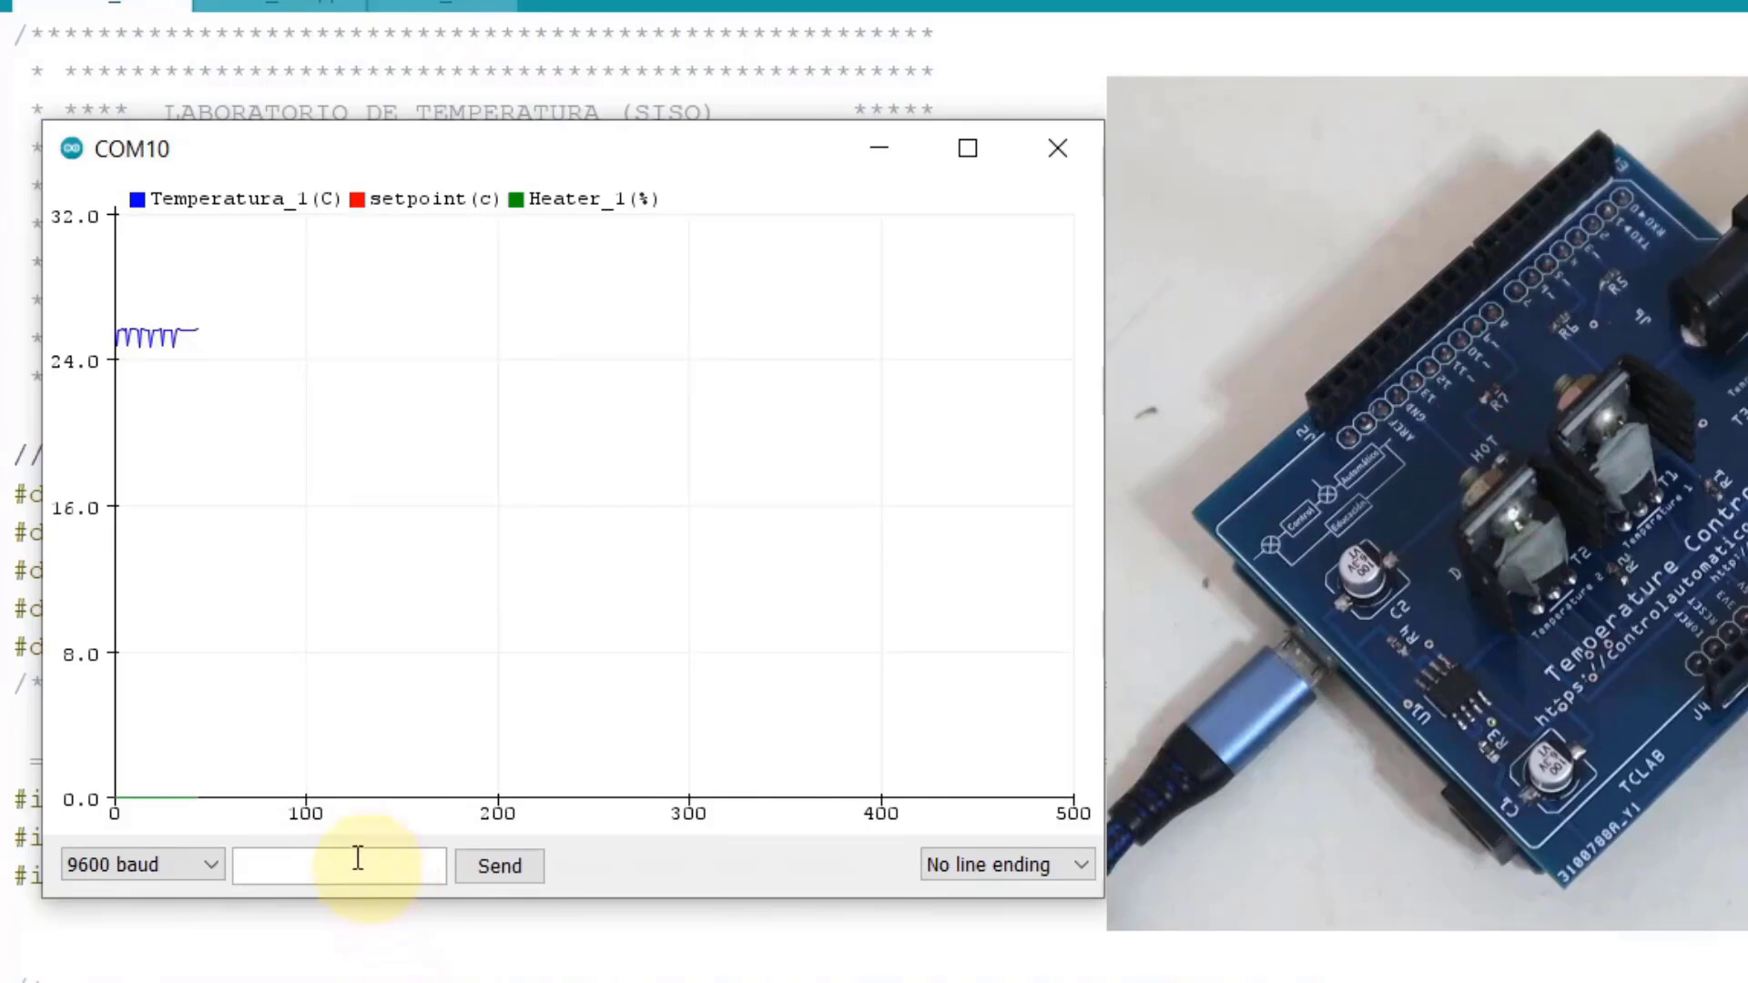
Send the command S45$ from the plotter input box to set a 45 °C setpoint
type("S")
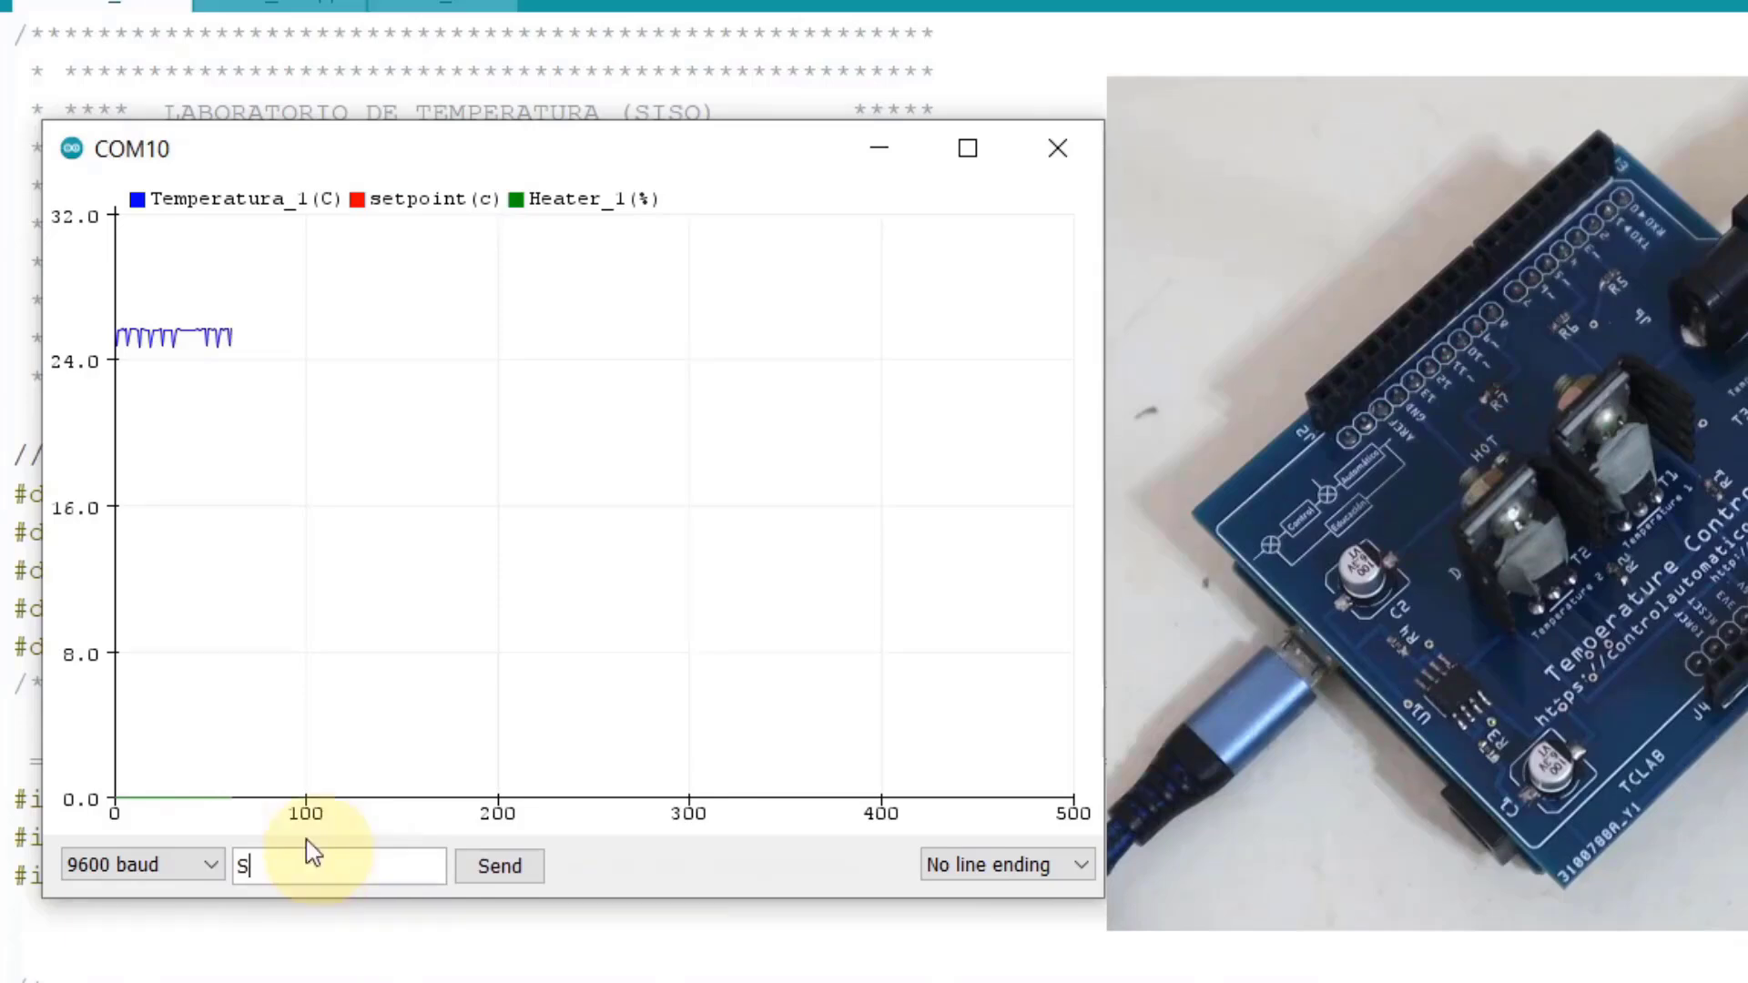
type("45")
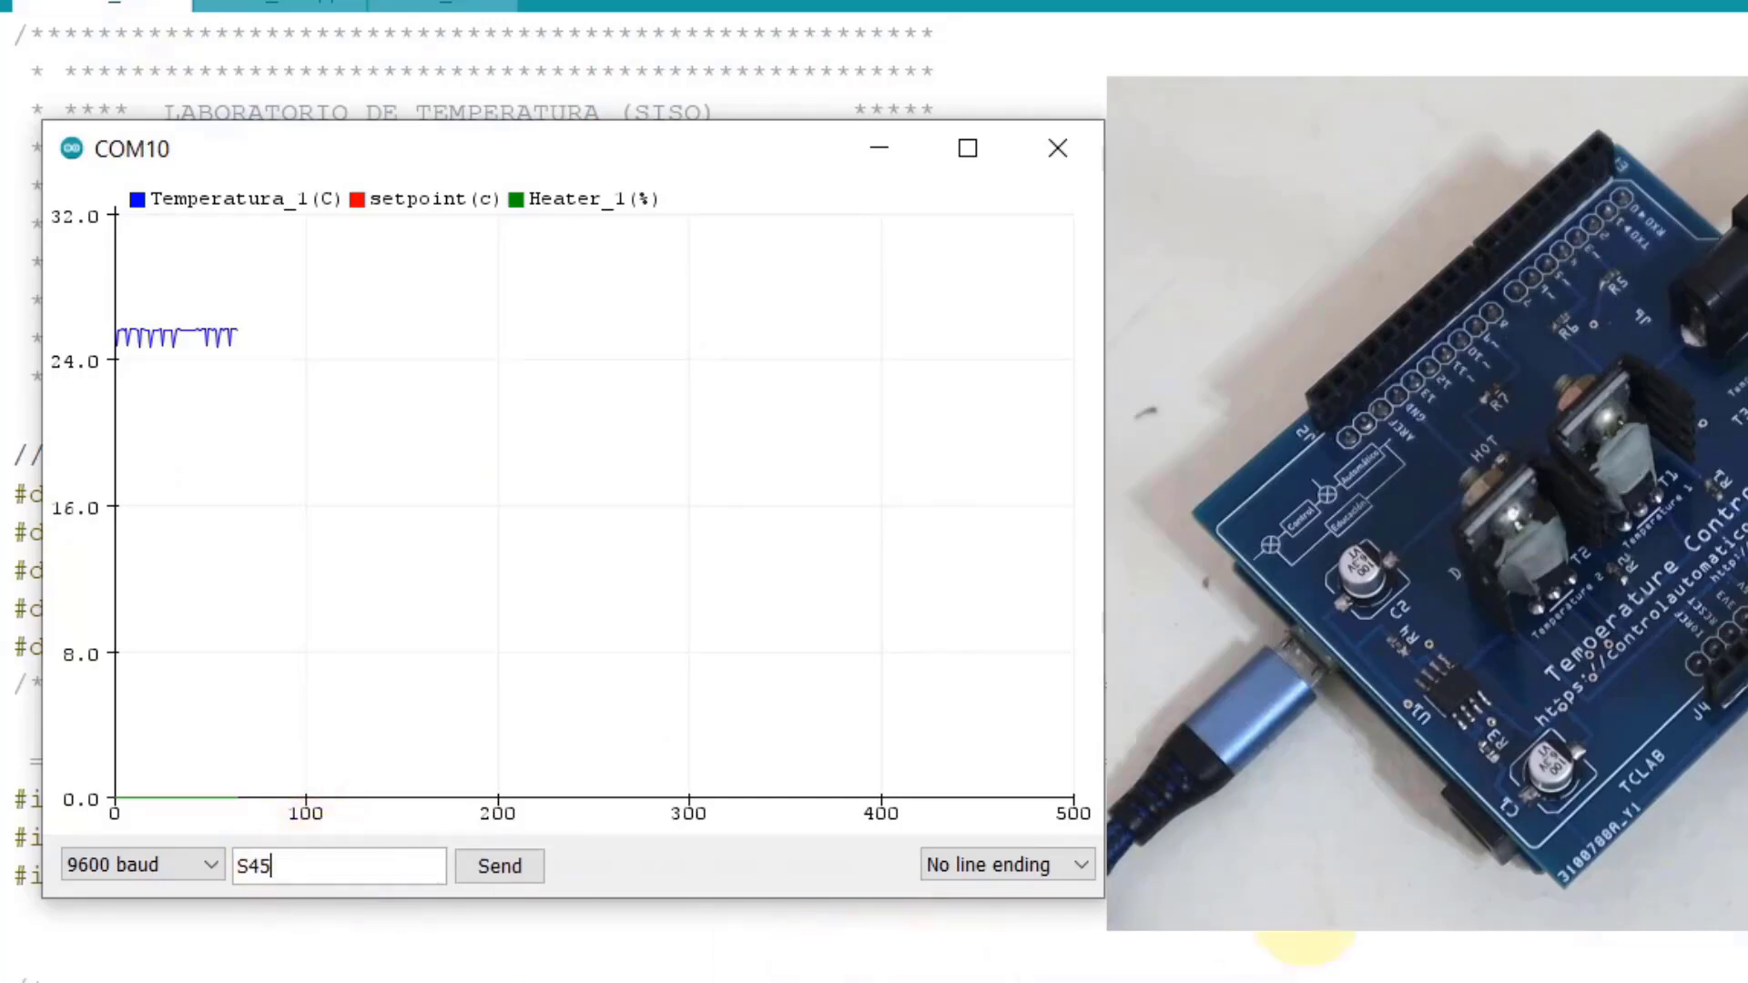
type("$")
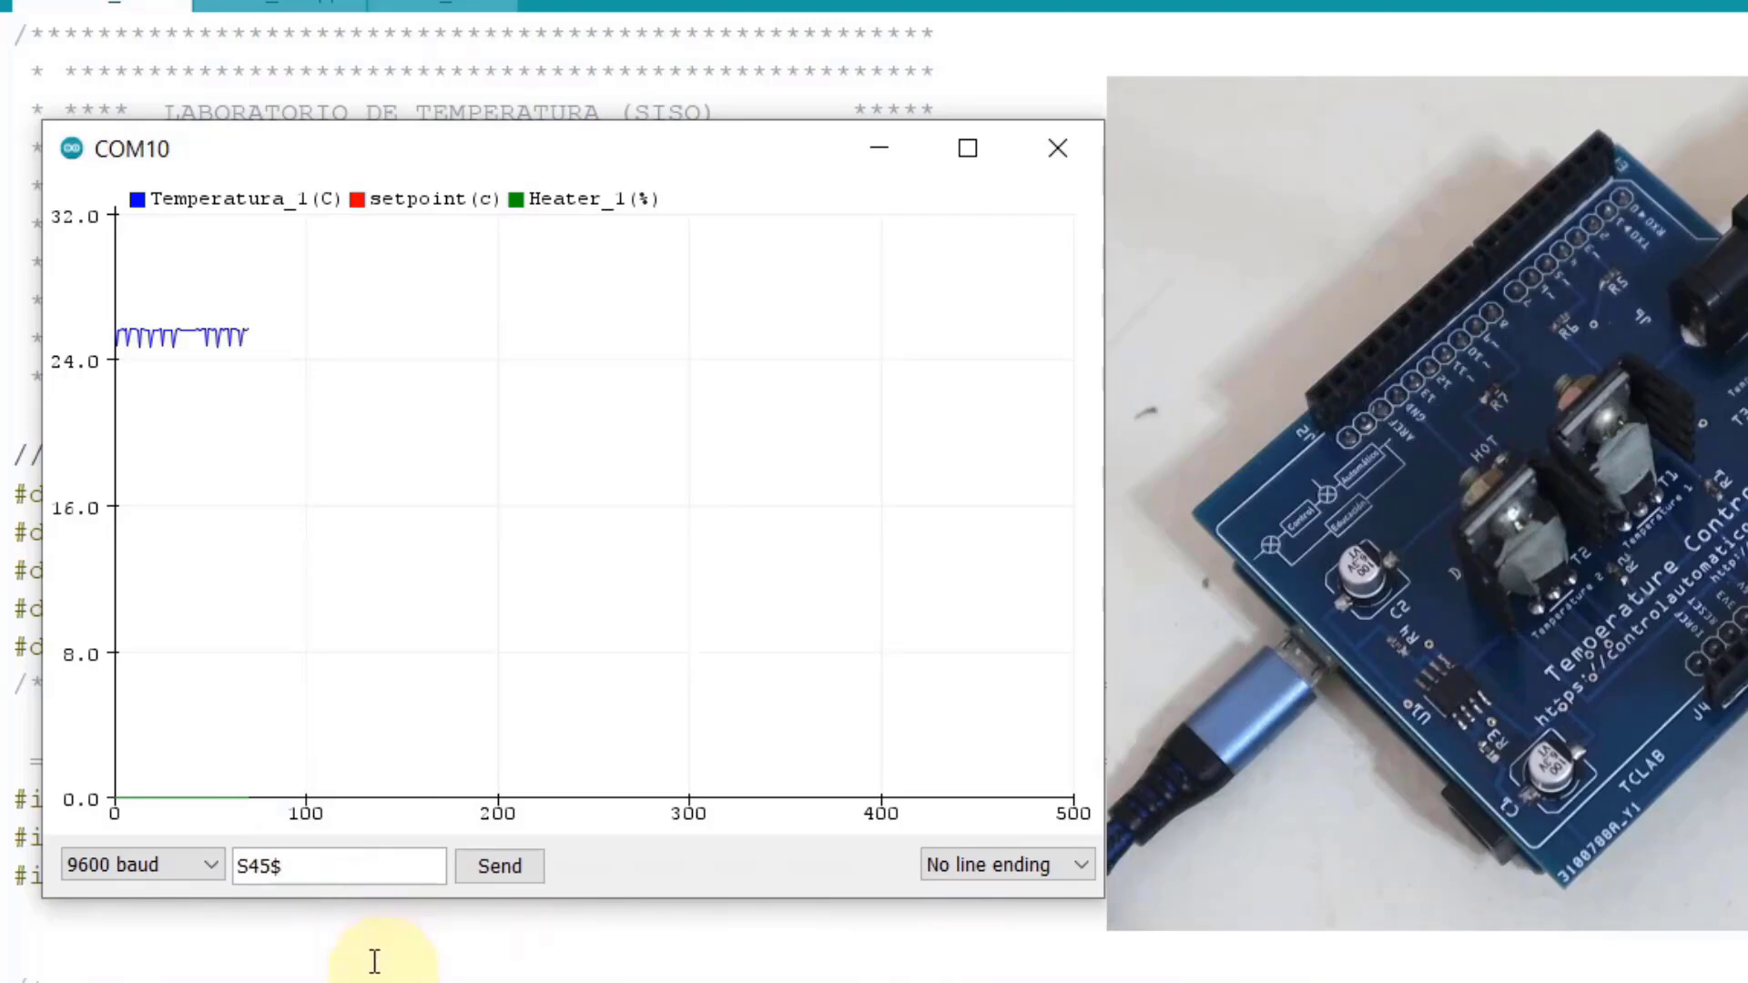
left_click(499, 866)
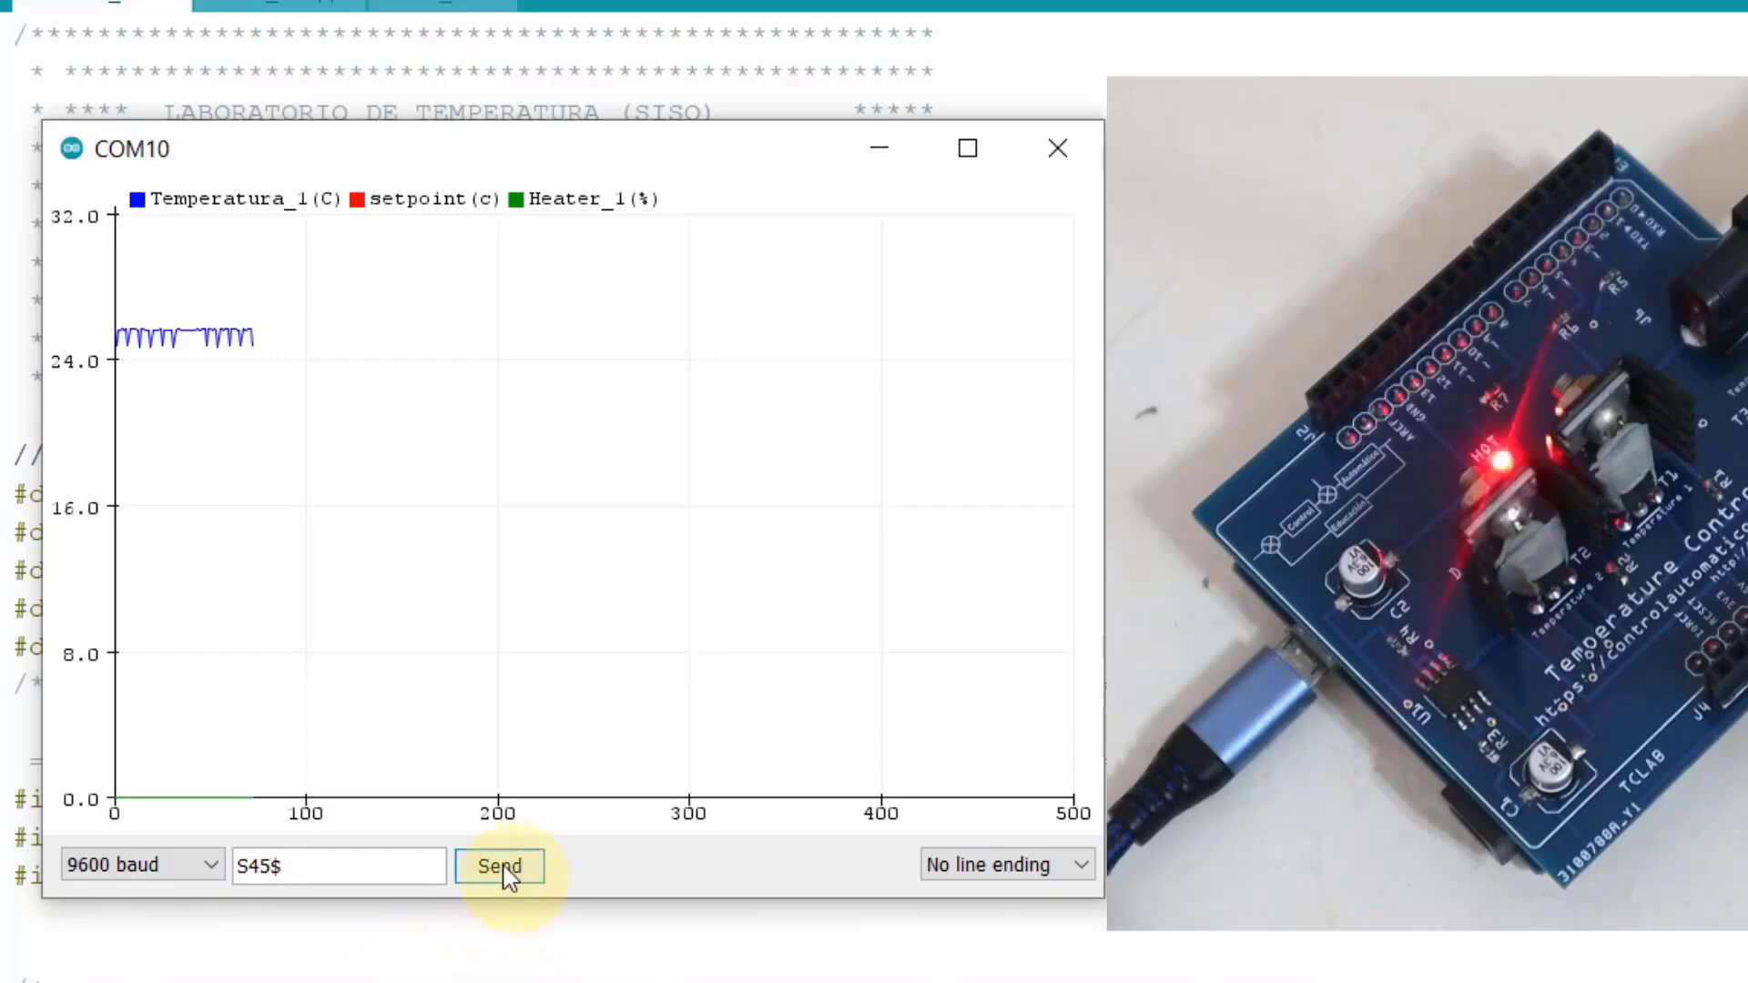
left_click(499, 867)
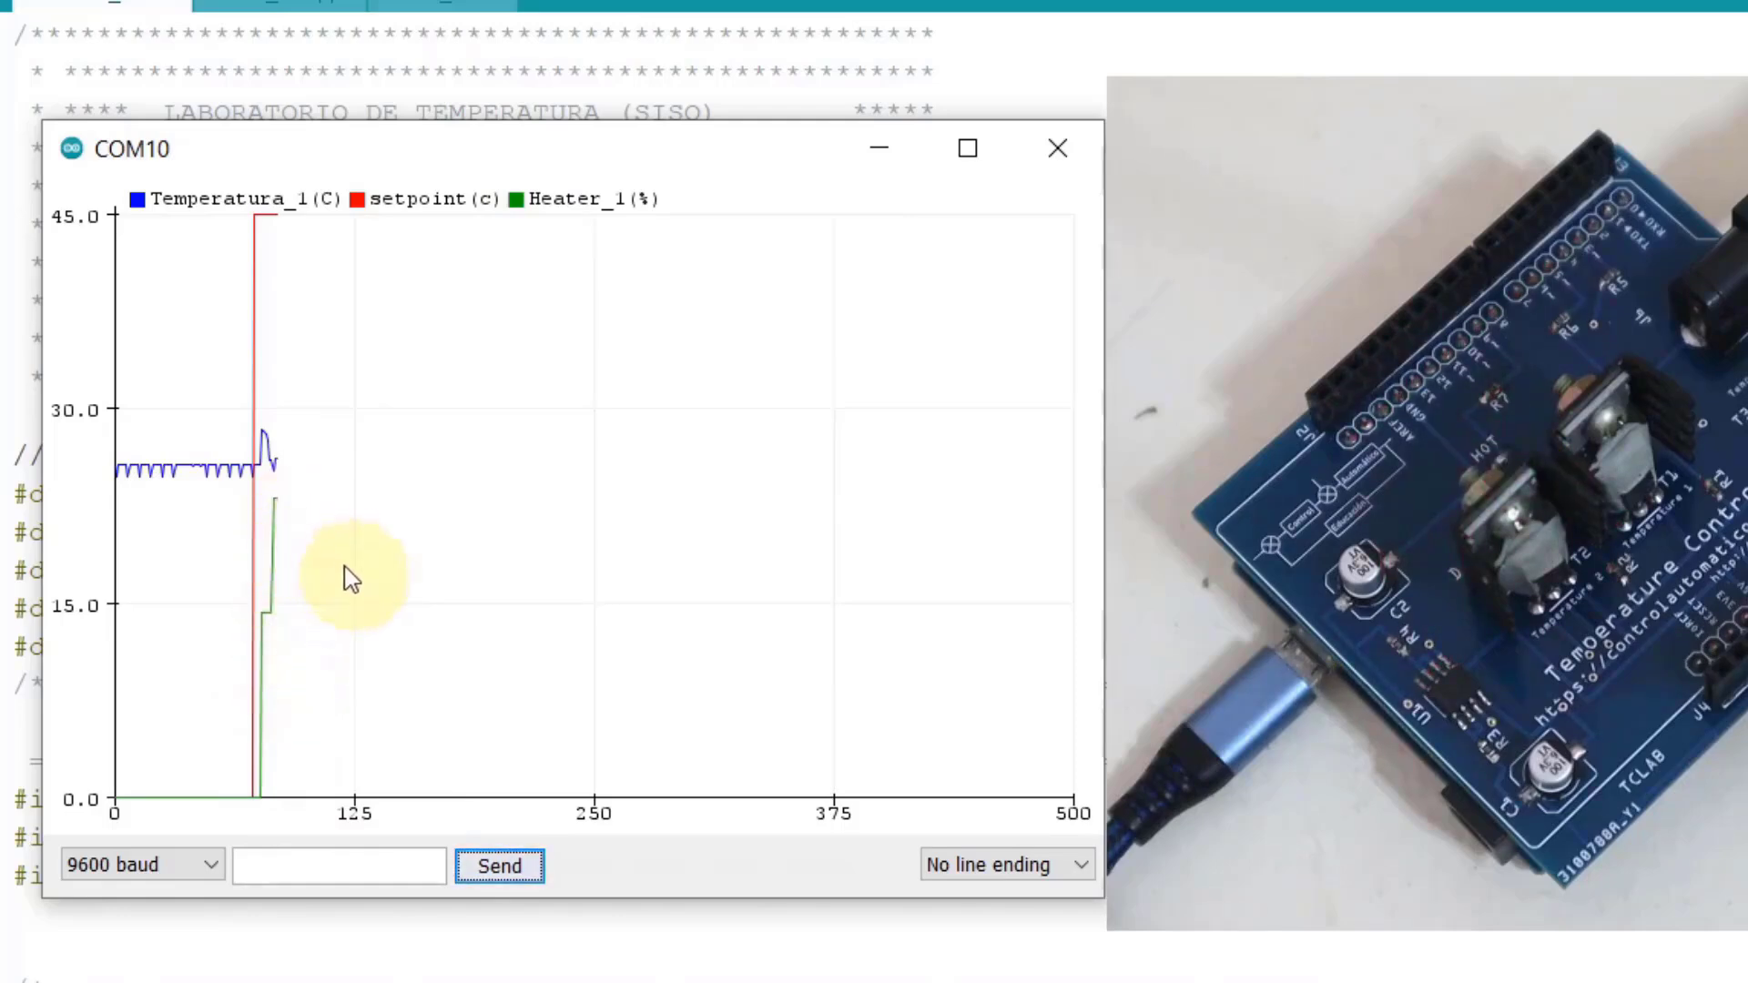
mouse_move(841, 646)
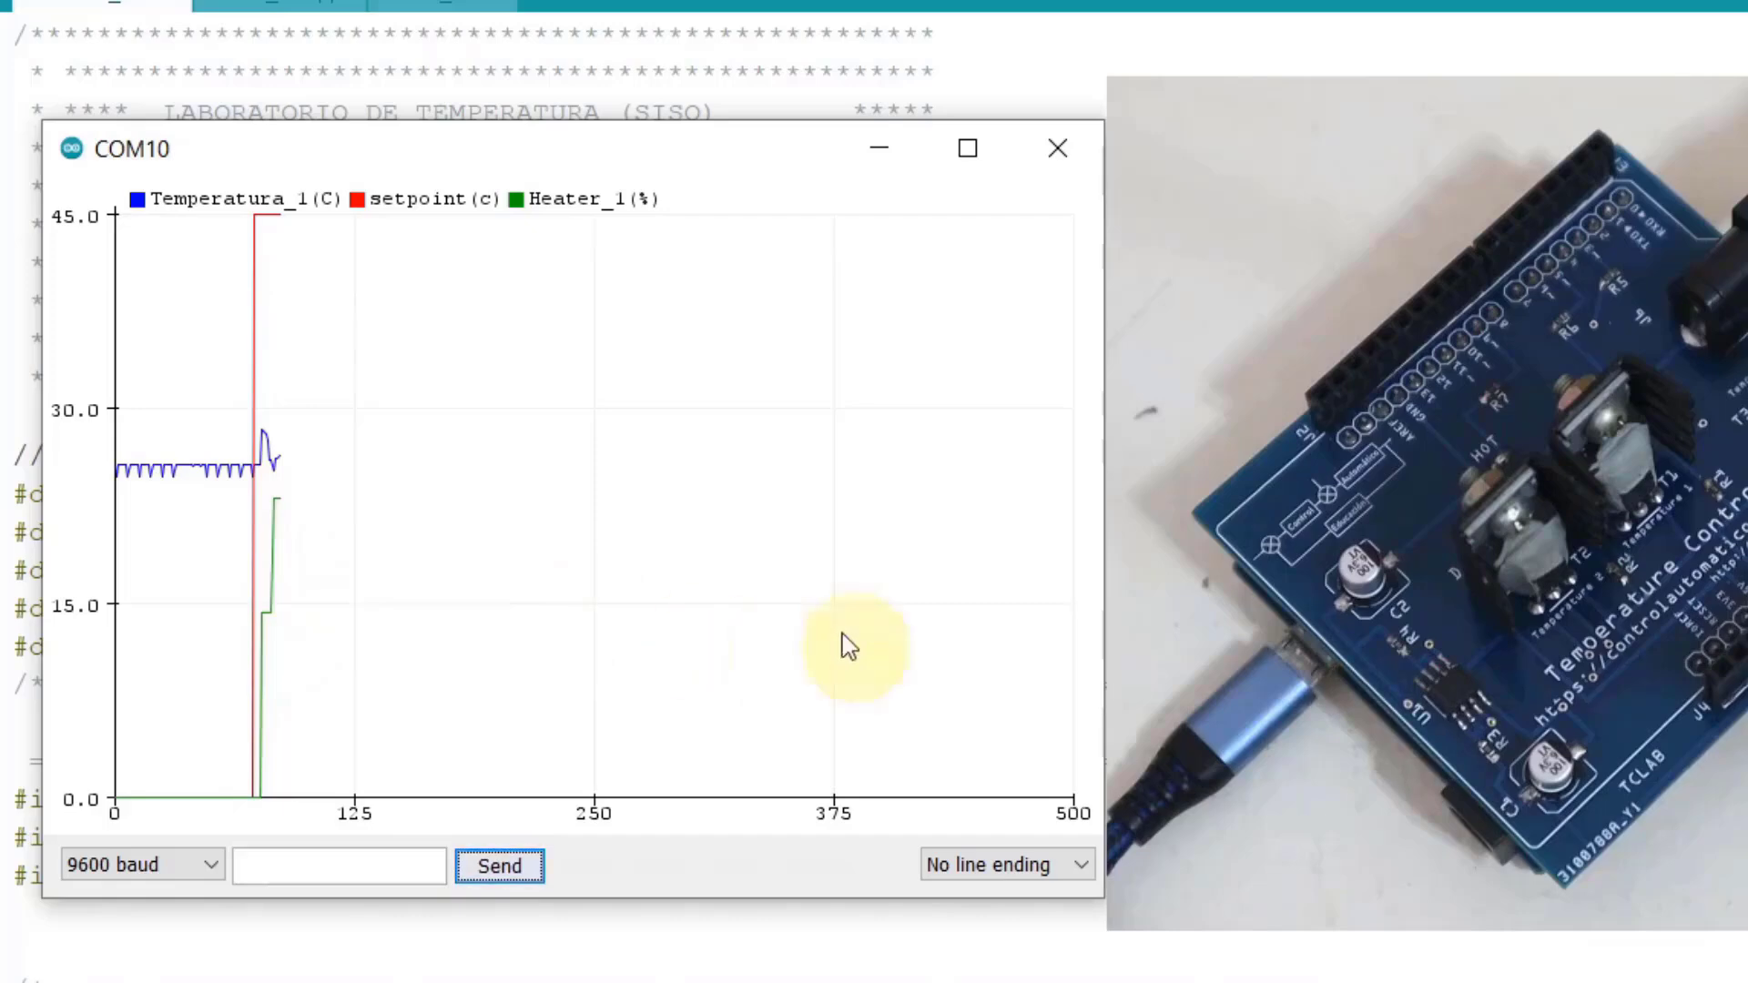
mouse_move(1059, 590)
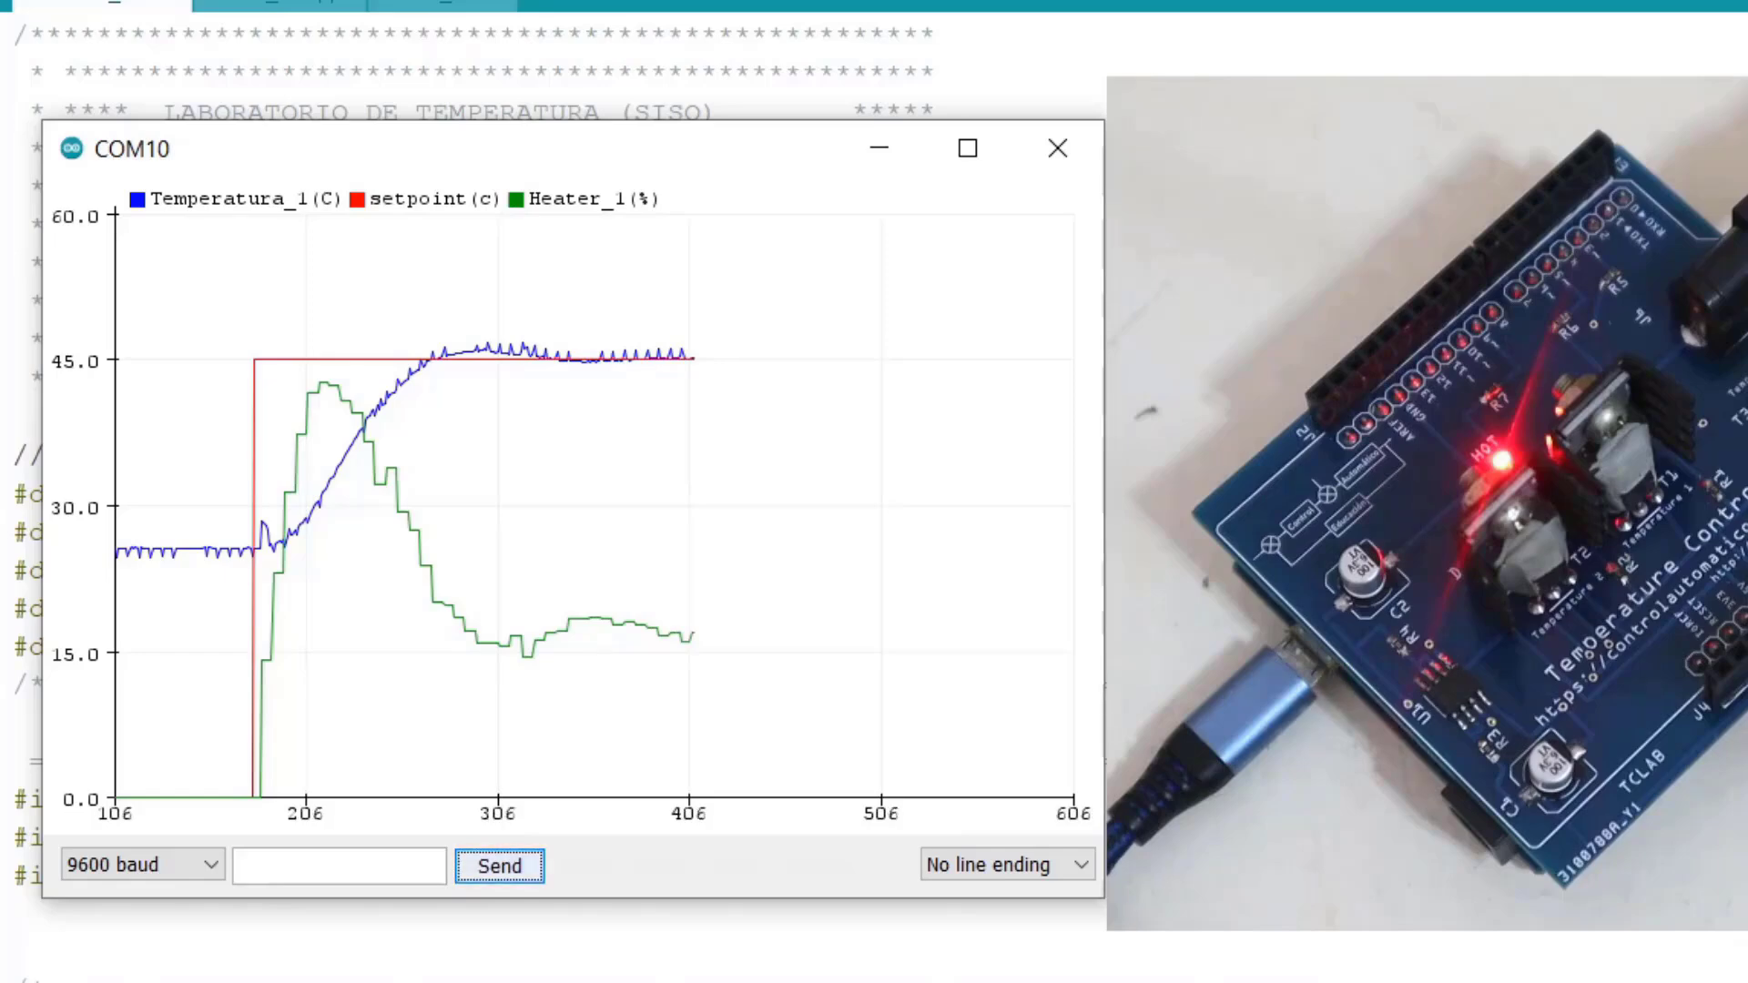
mouse_move(435, 393)
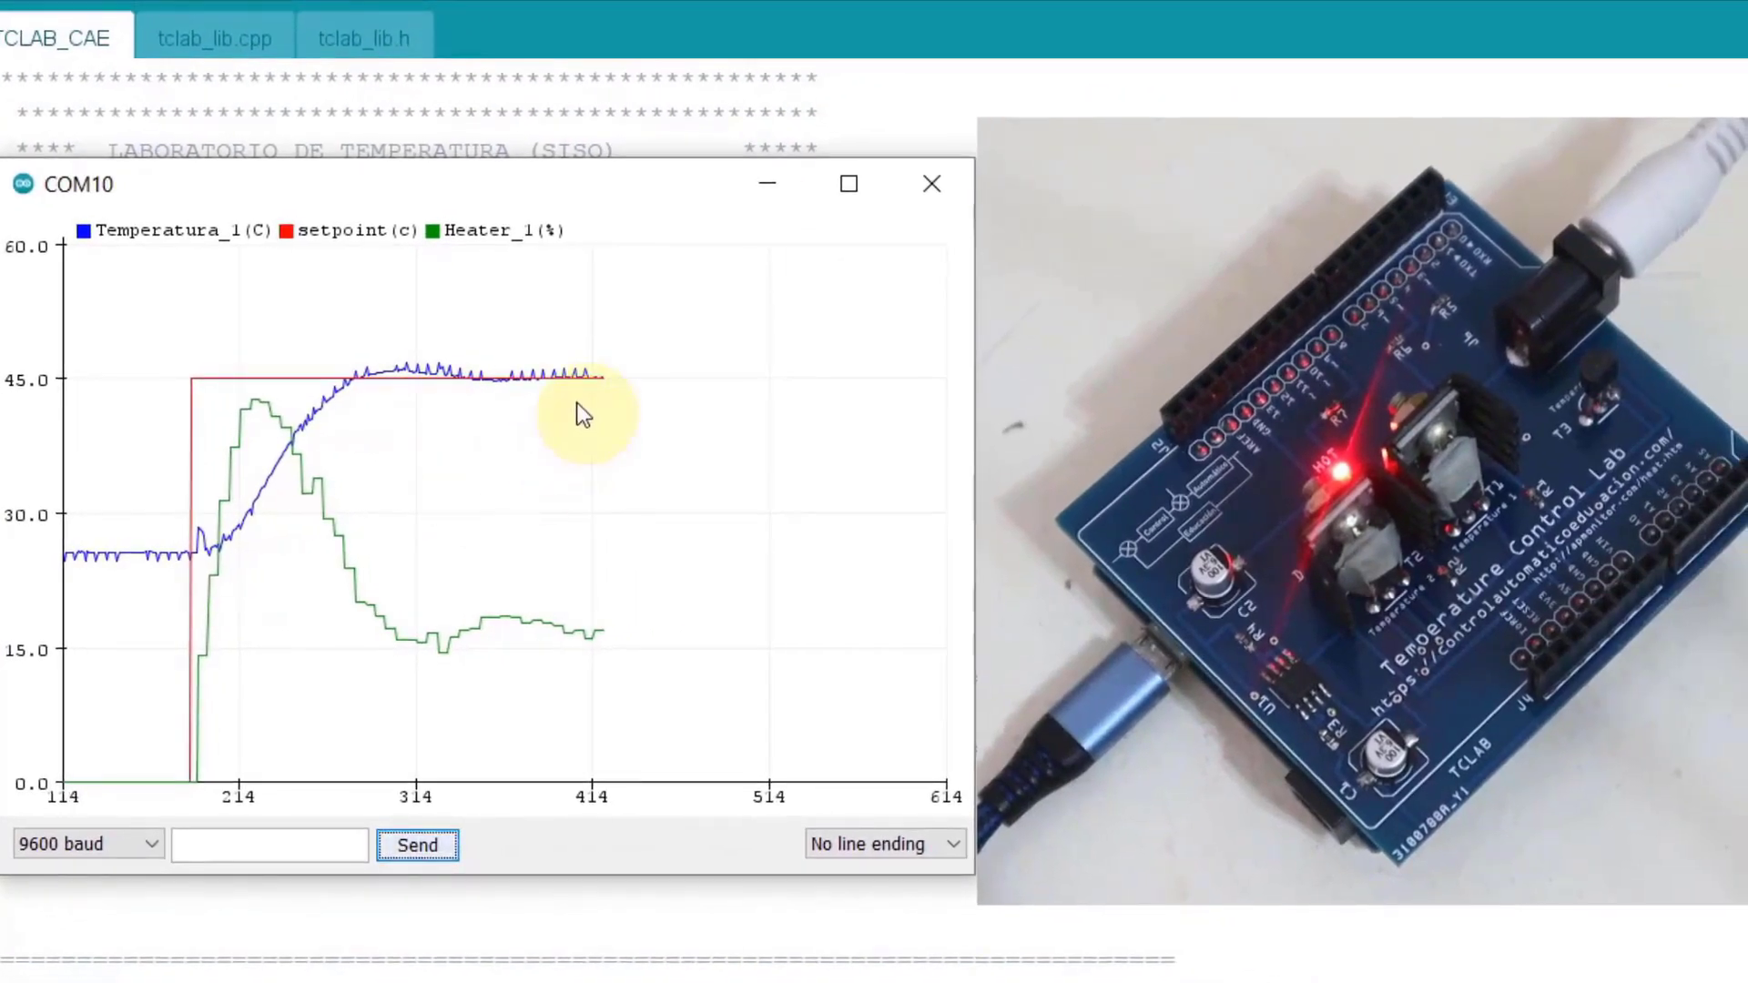
mouse_move(288, 401)
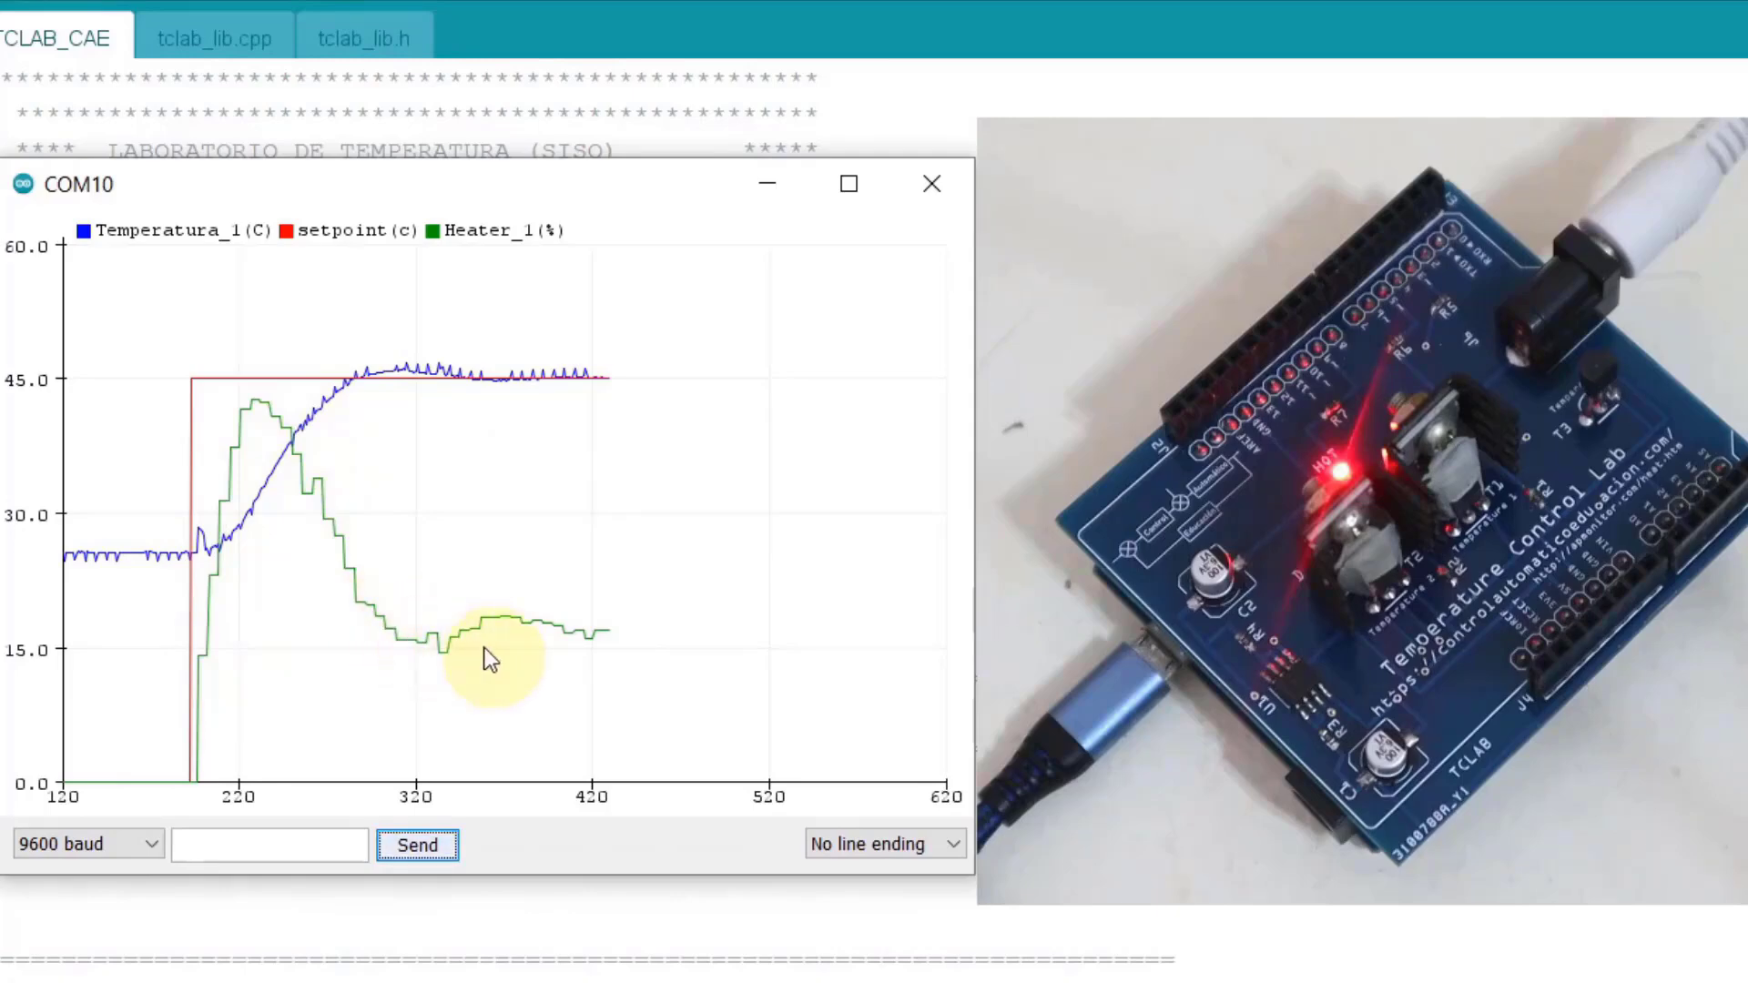
mouse_move(550, 468)
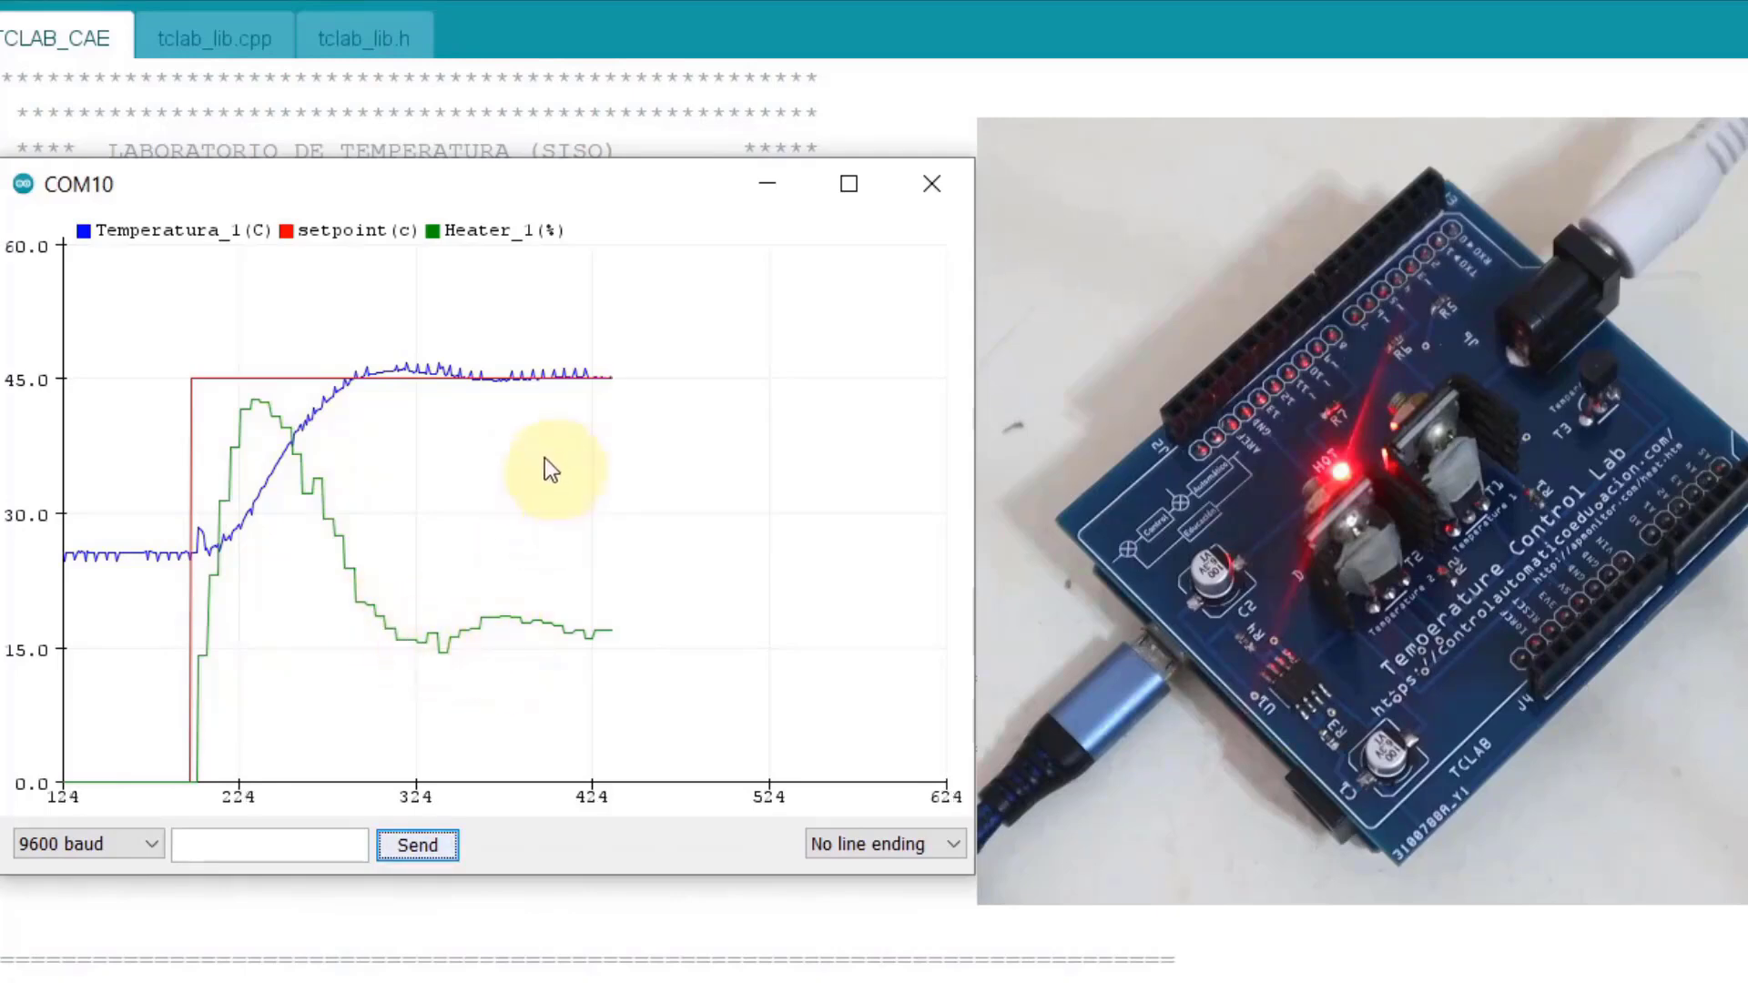
mouse_move(585, 457)
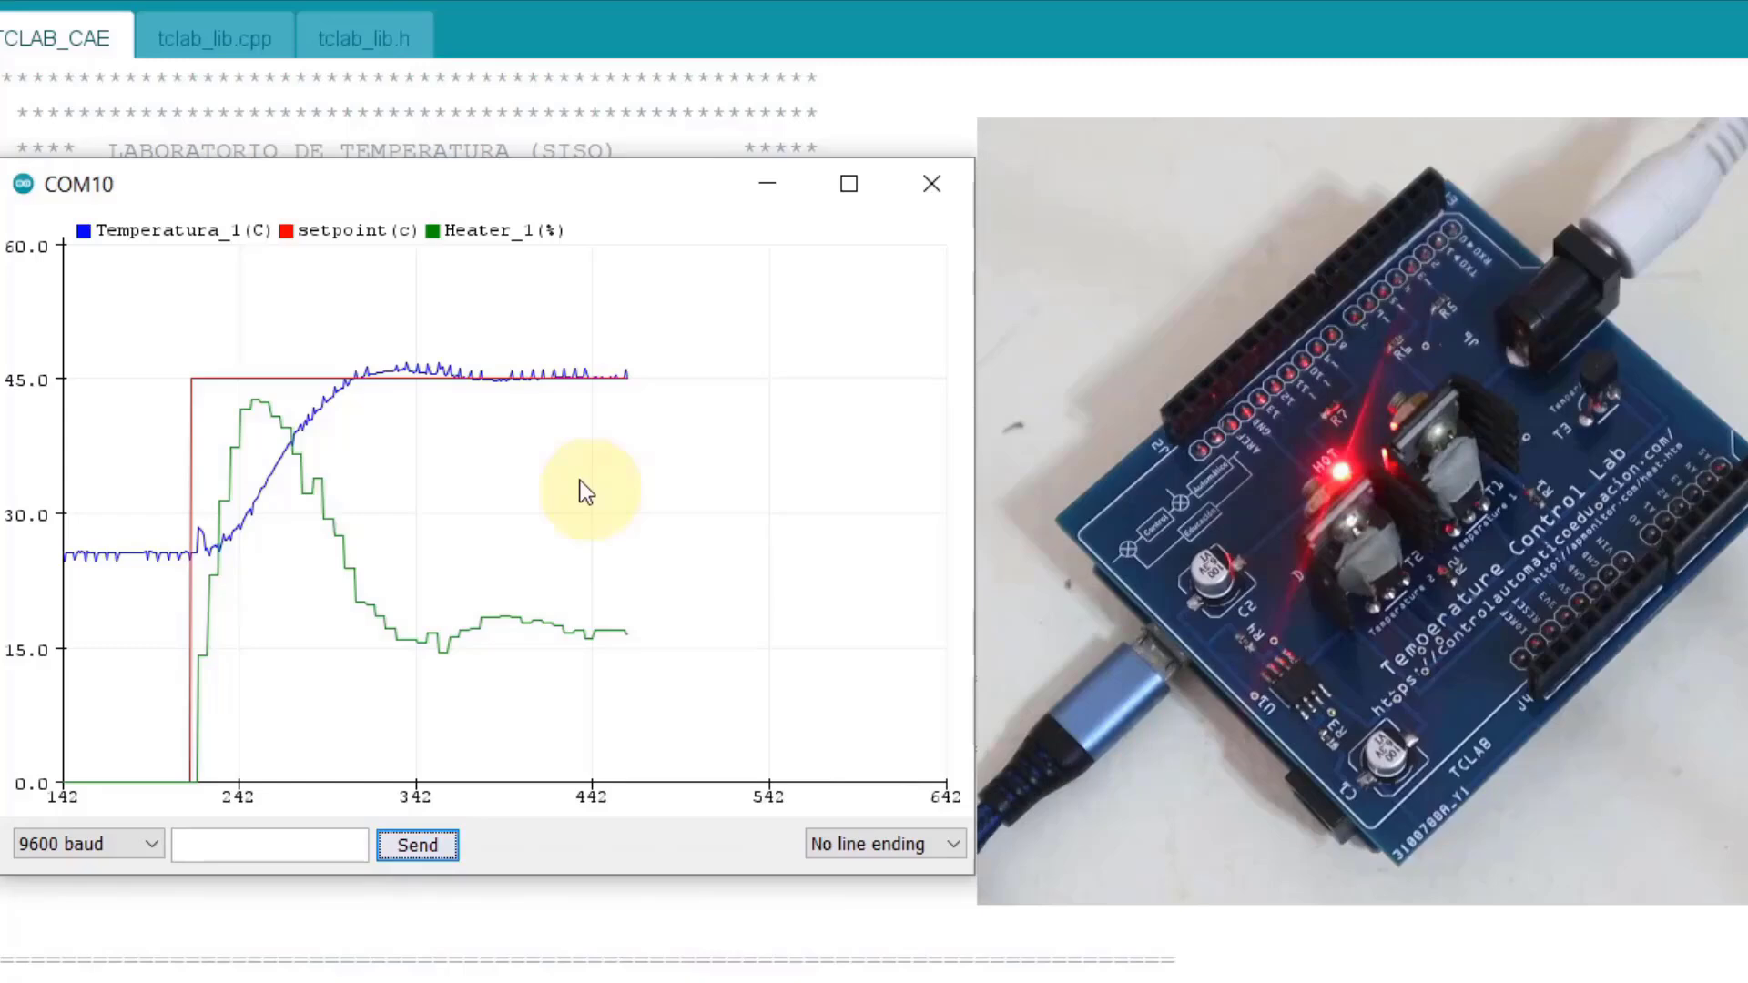
mouse_move(619, 473)
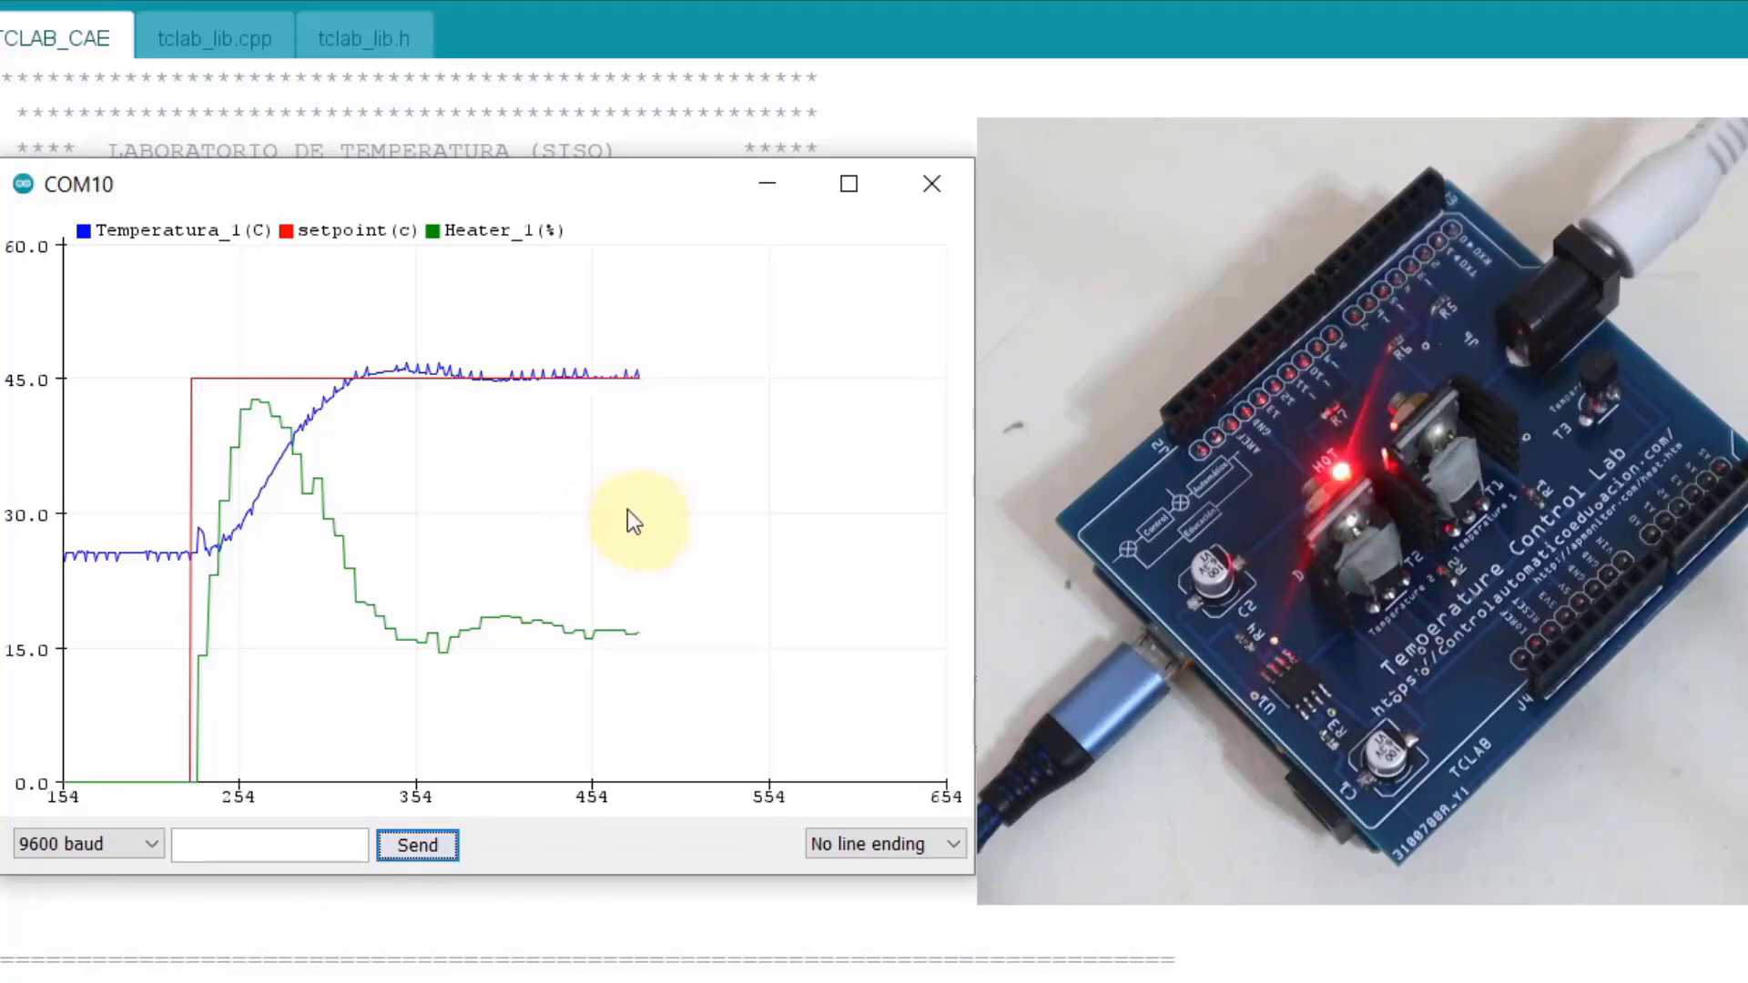
mouse_move(641, 624)
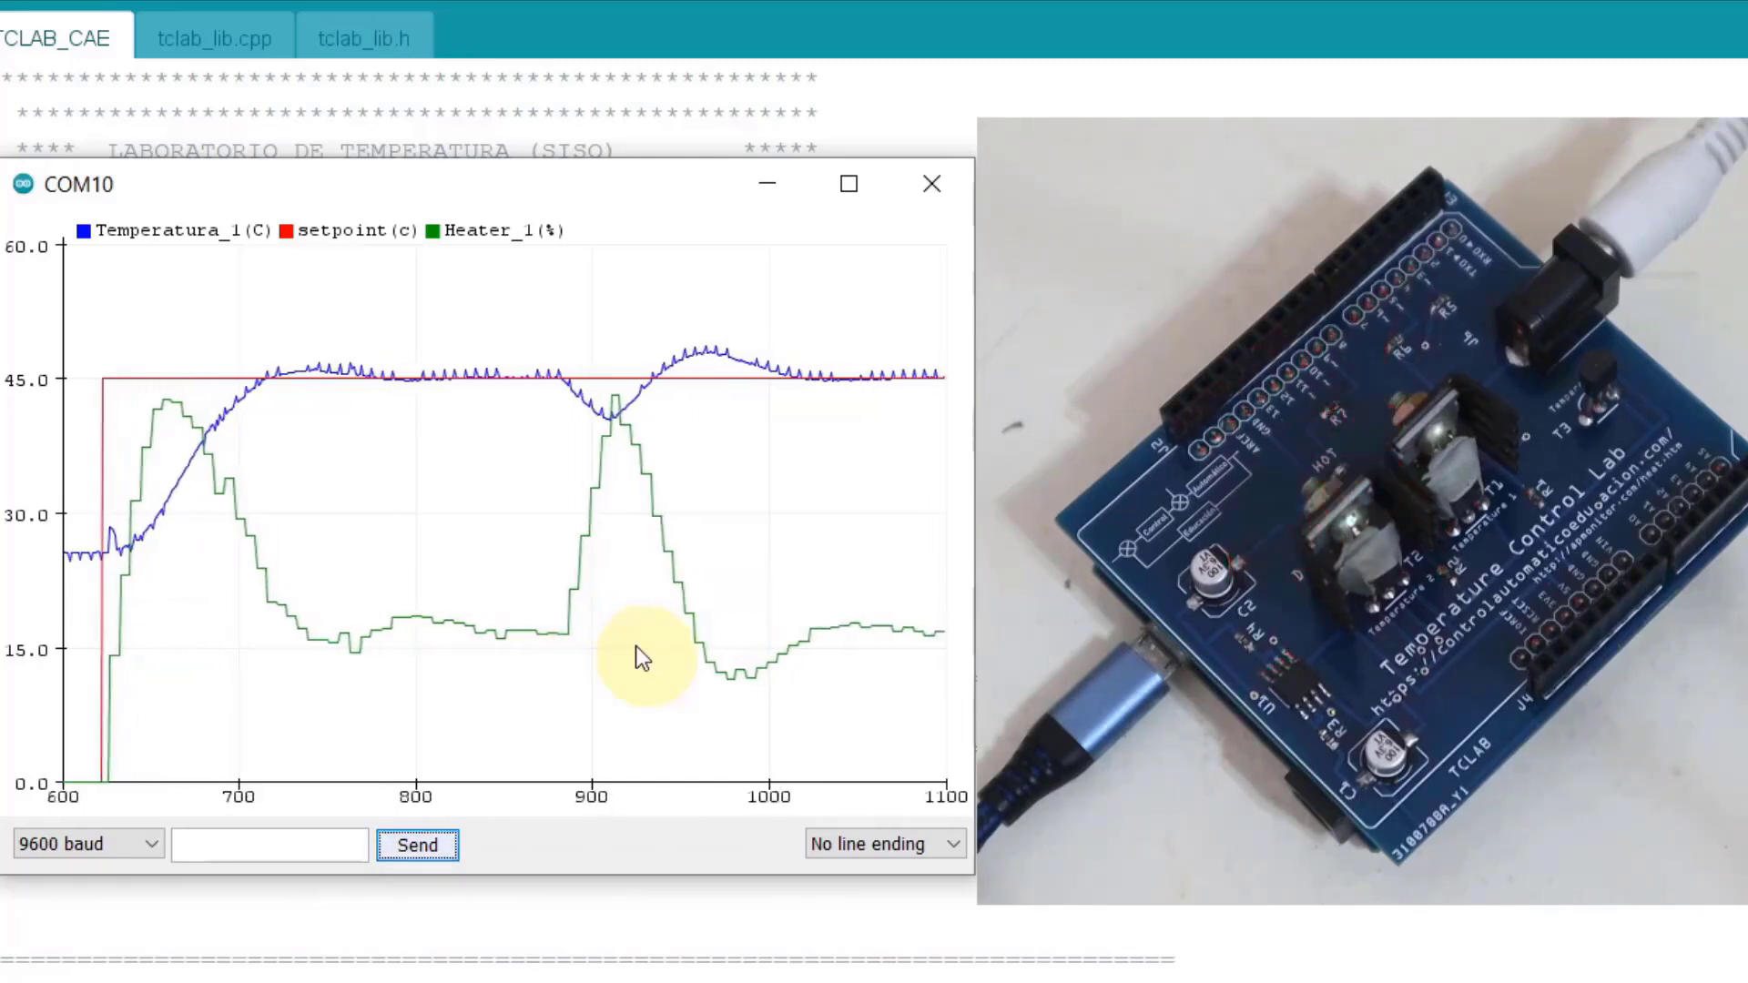
Send S70 from the plotter input box to step the setpoint to 70 °C
type("S70")
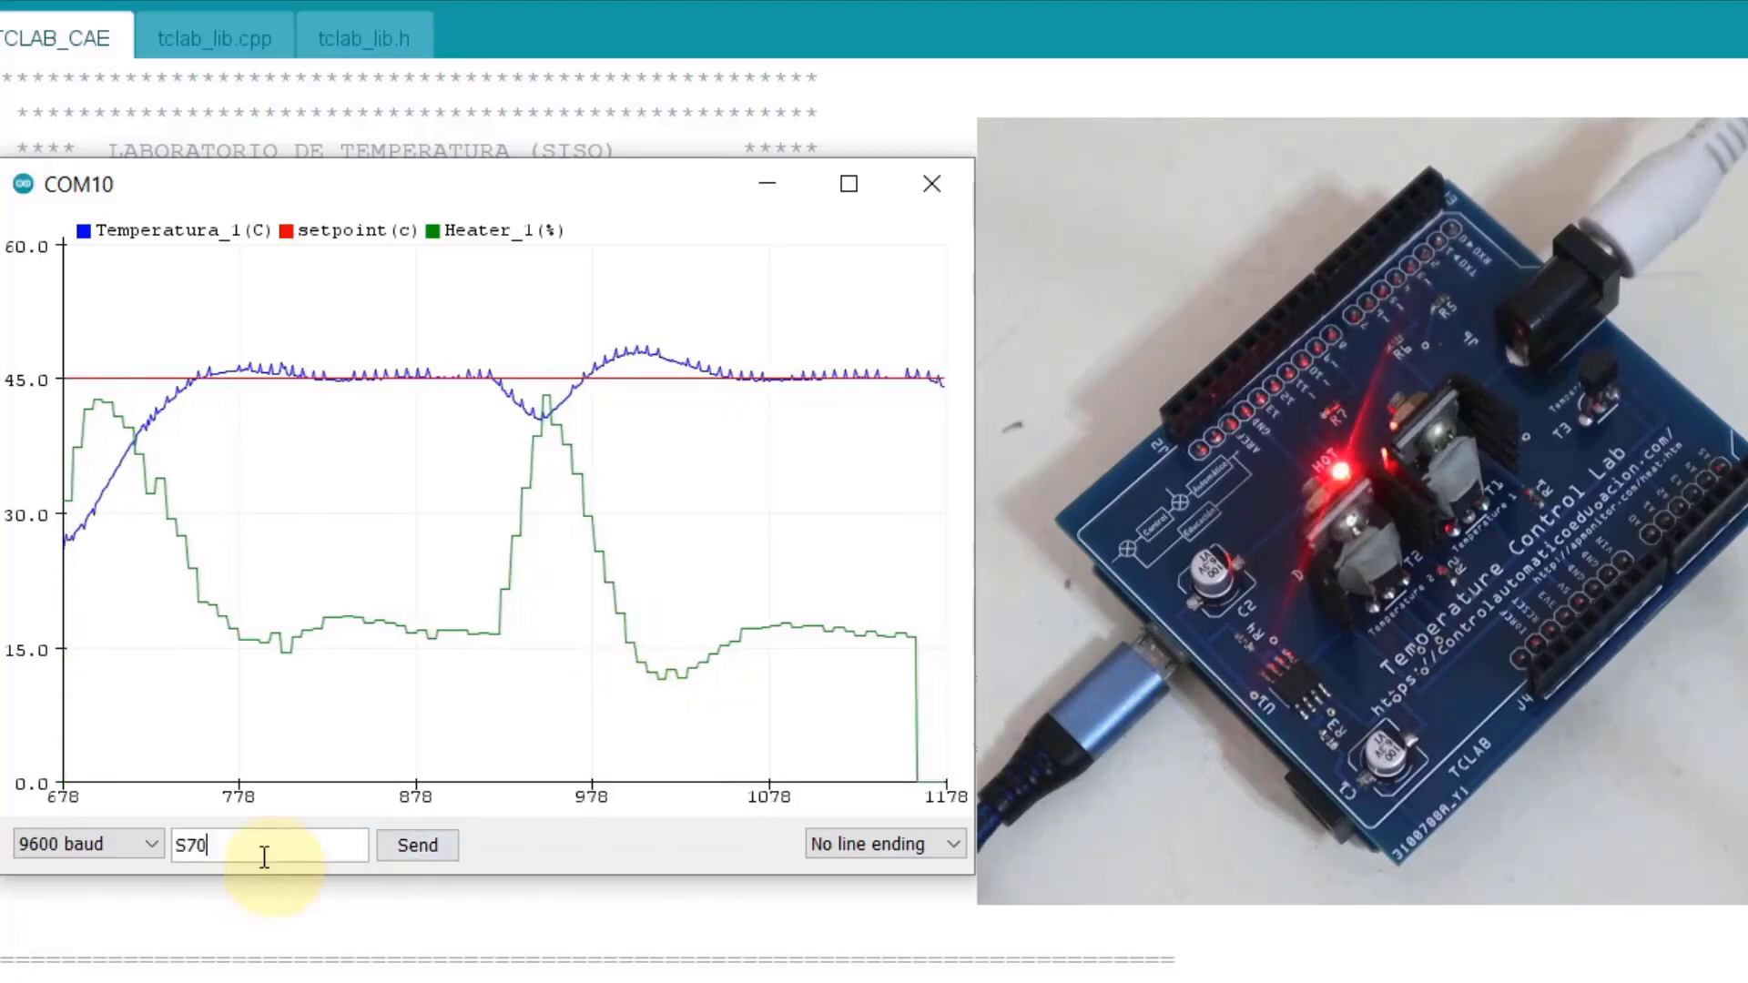
left_click(417, 843)
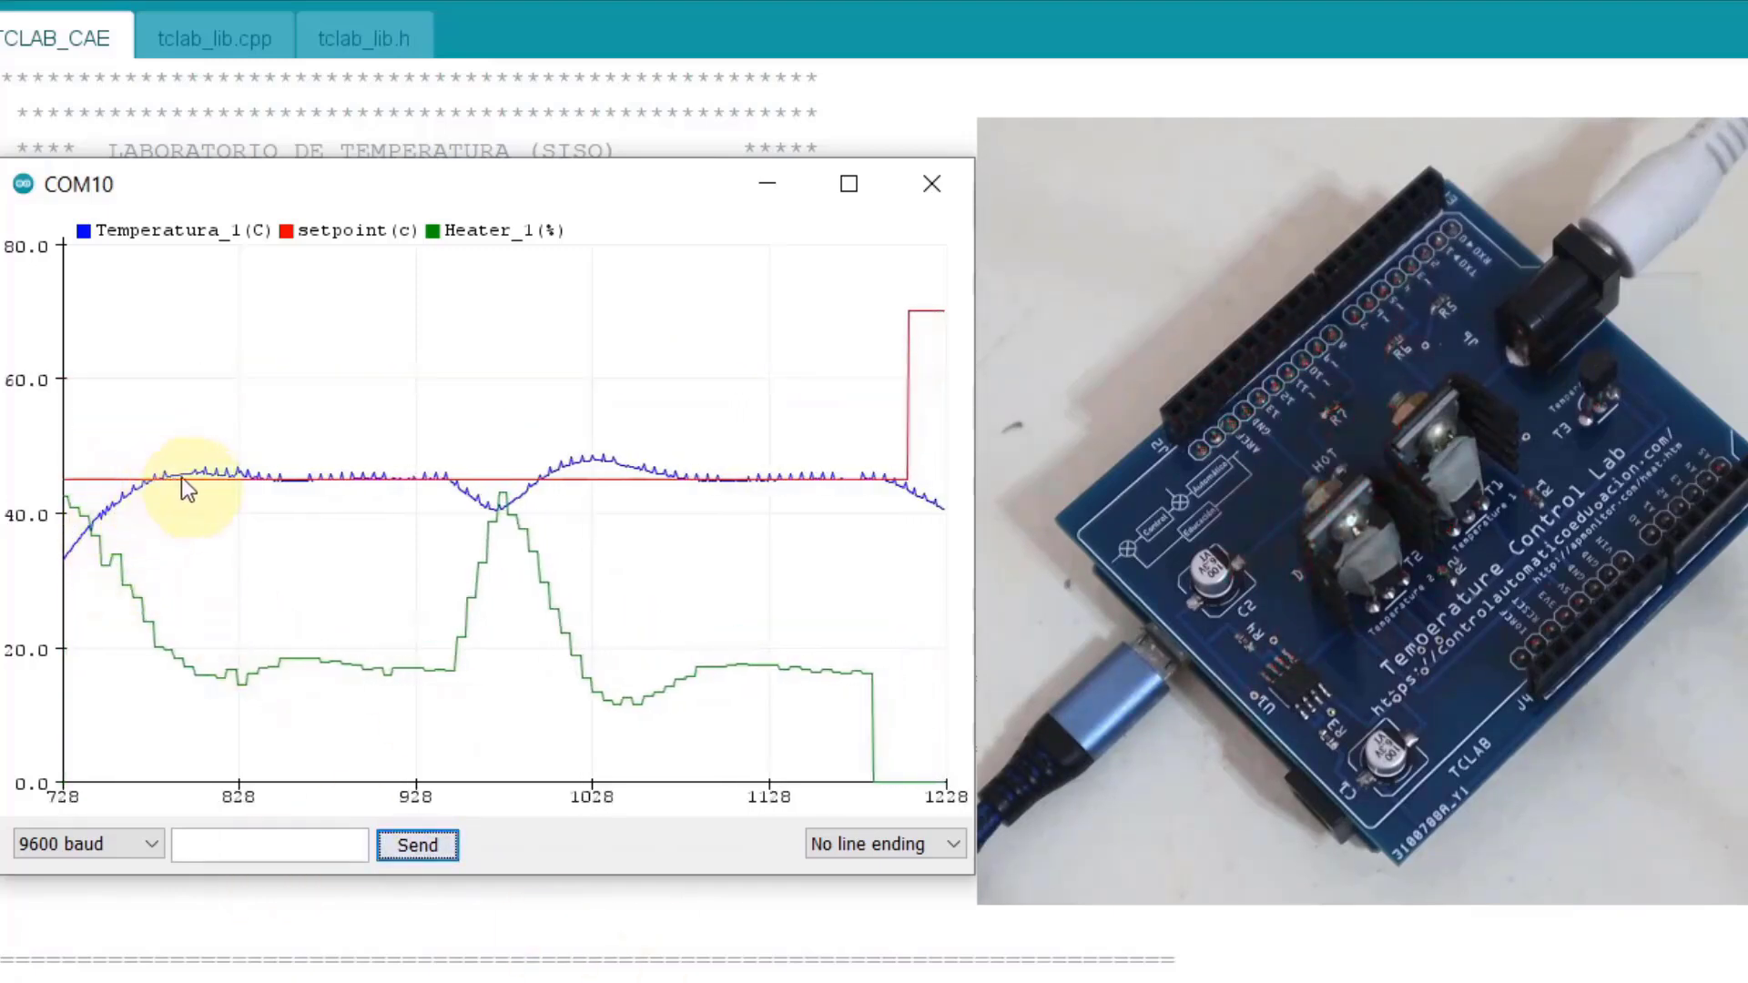